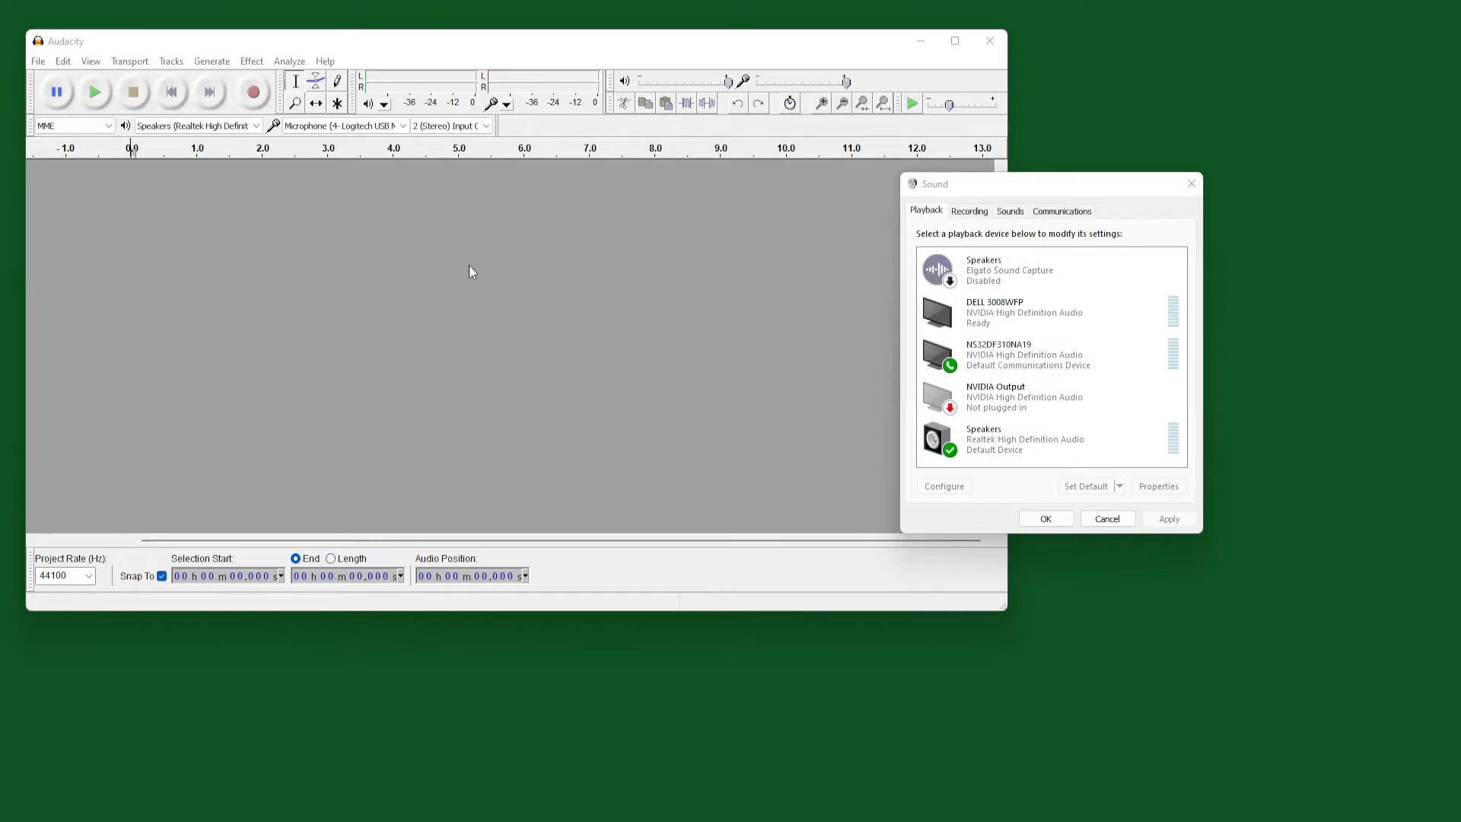
pyautogui.moveTo(561, 146)
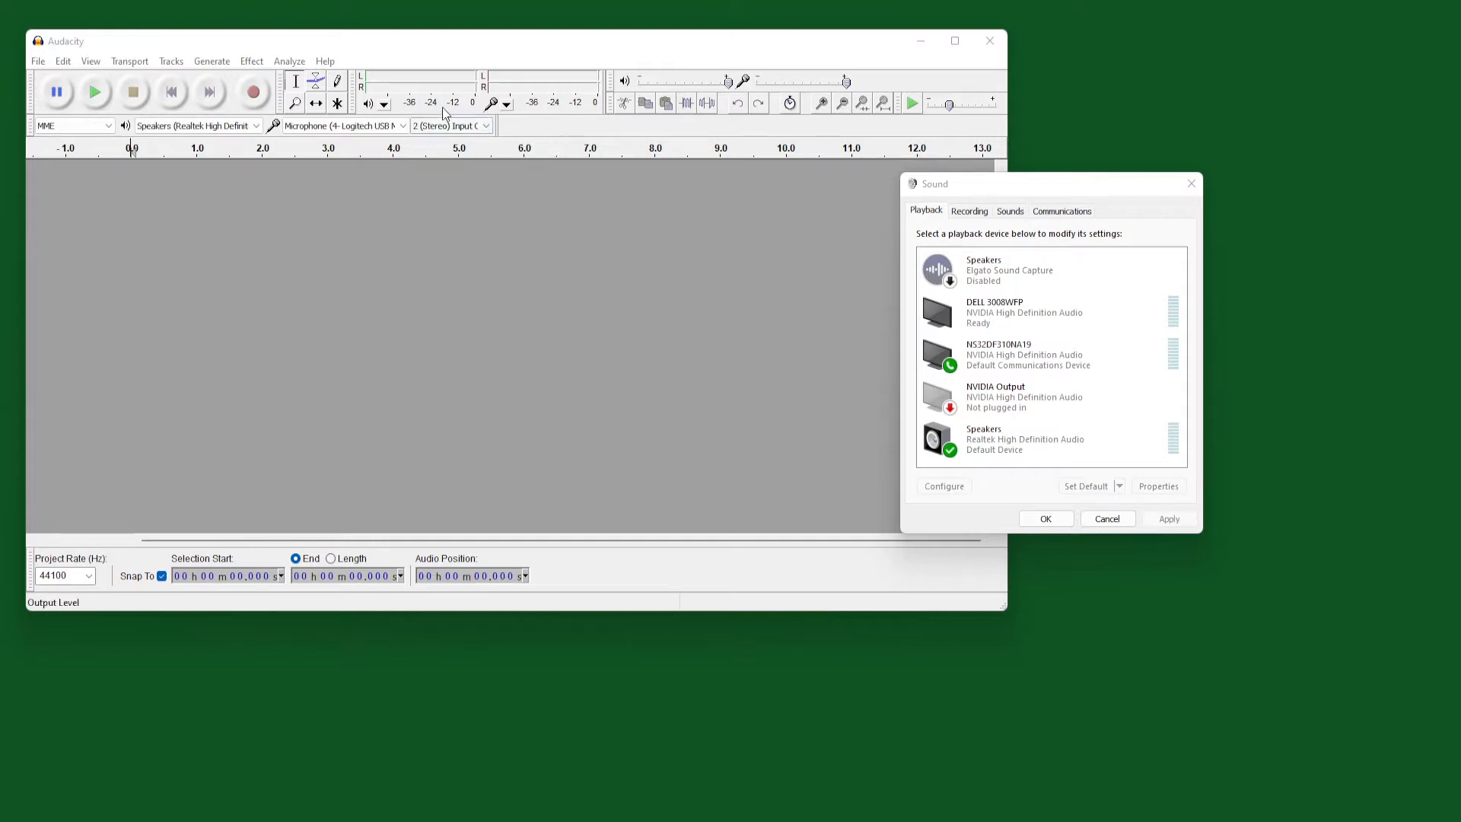
# Drag the Sound dialog with its playback device list to the screen's left edge.
pyautogui.moveTo(933, 184); pyautogui.dragTo(19, 213)
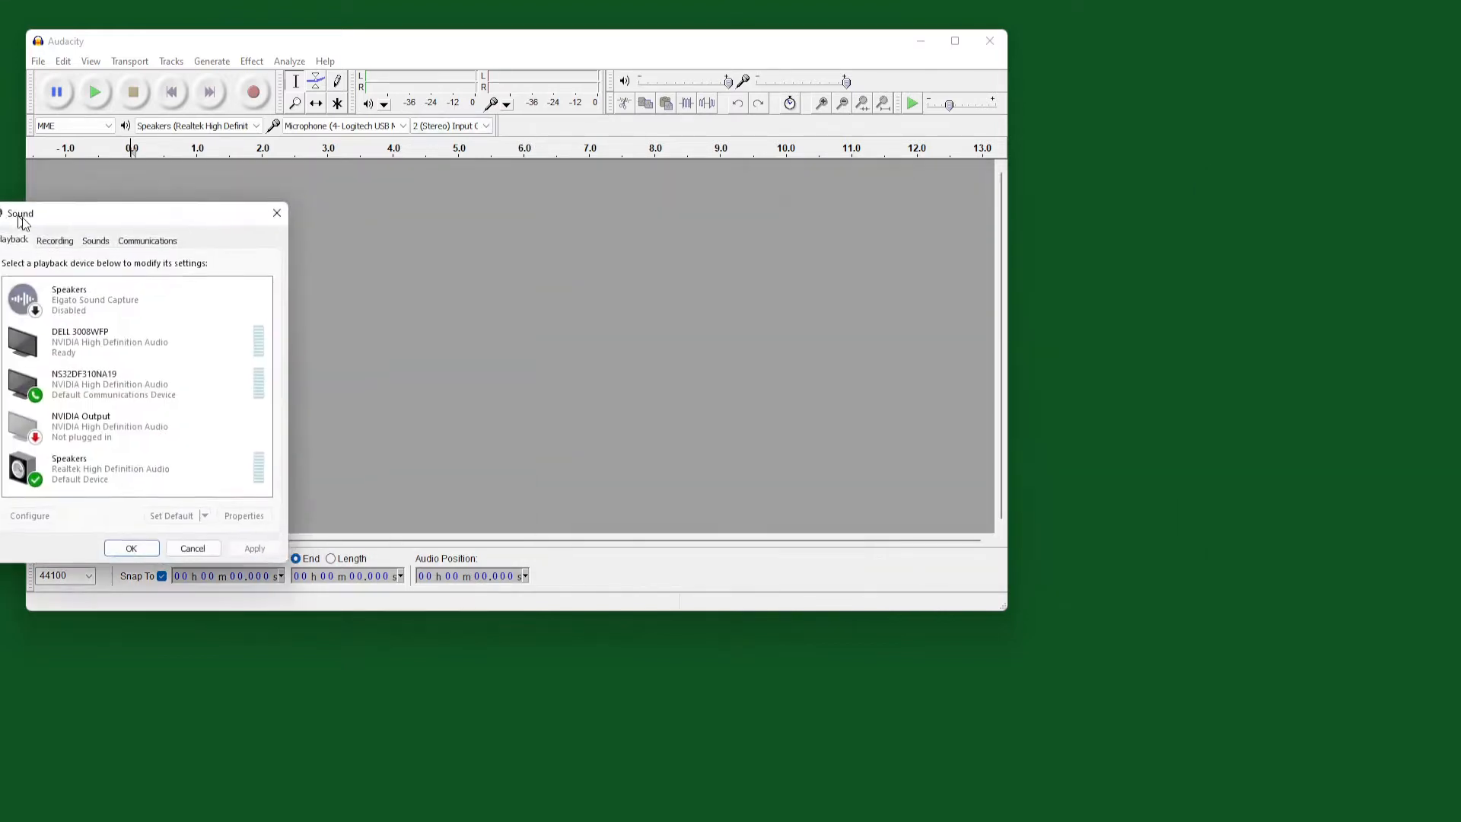
pyautogui.moveTo(21, 213); pyautogui.dragTo(1003, 272)
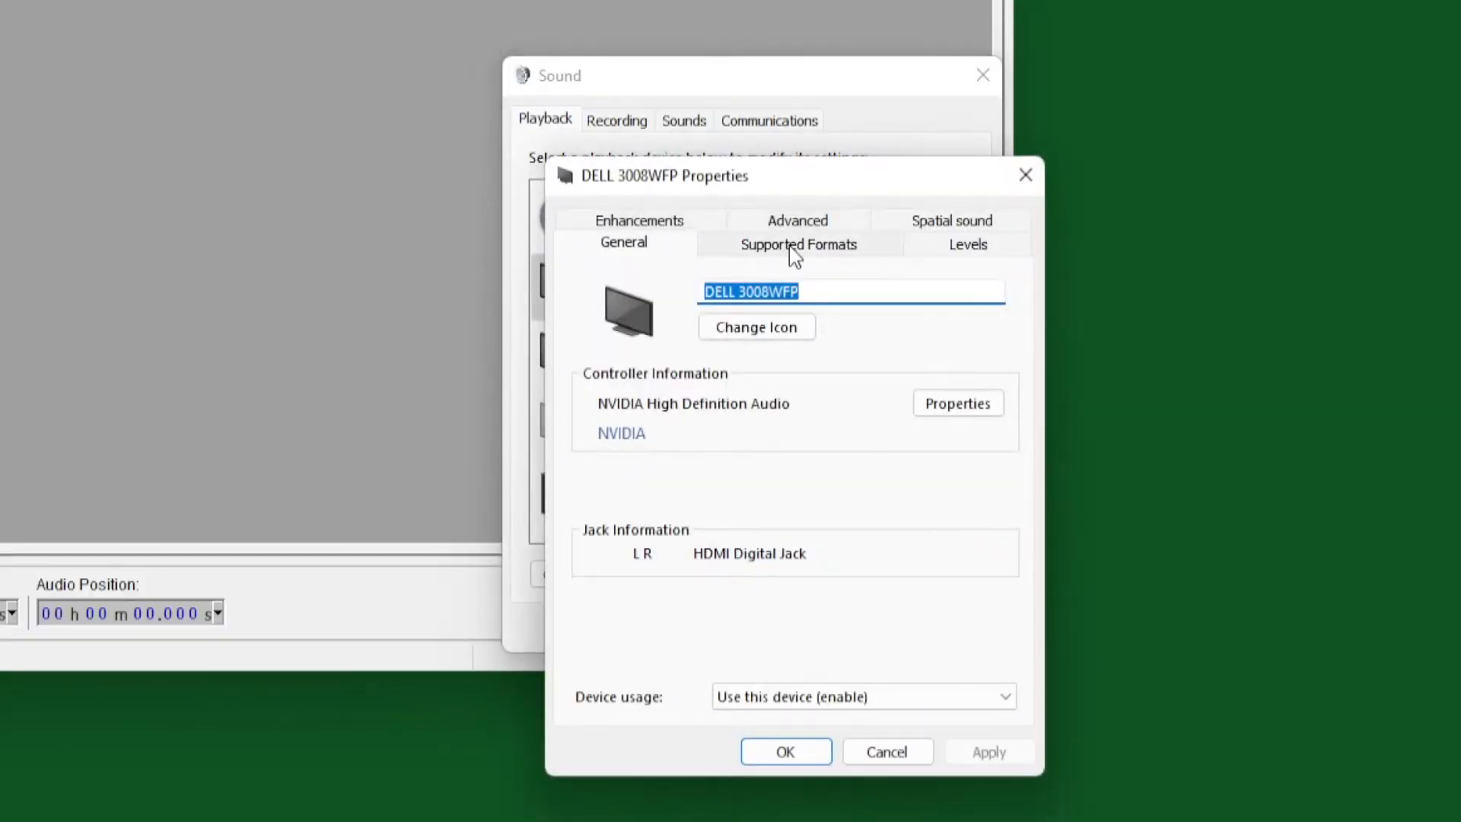
# Leave 'Allow applications to take exclusive control' unchecked for DELL 3008WFP and confirm with OK.
pyautogui.click(796, 243)
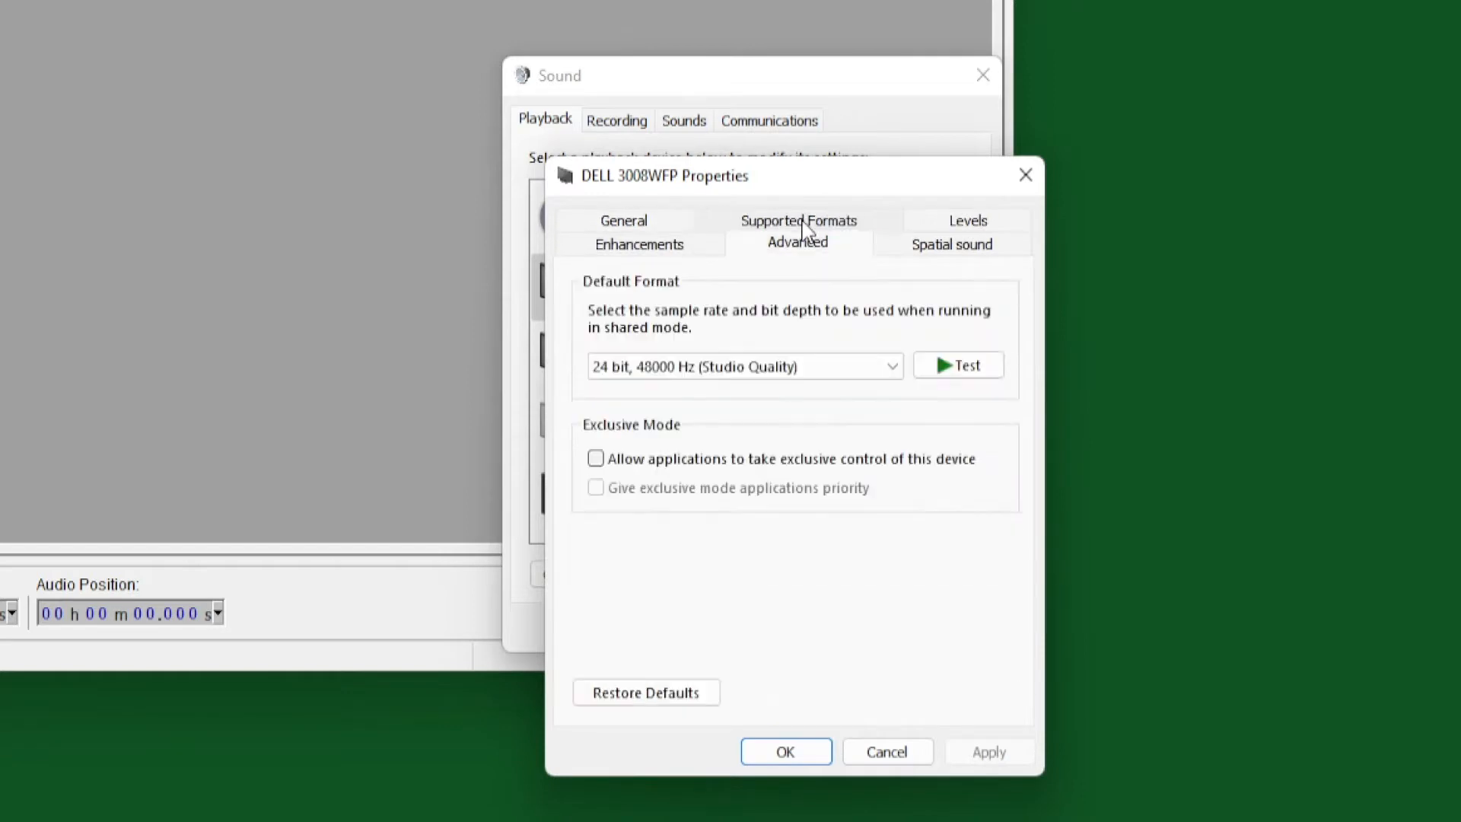
pyautogui.click(596, 457)
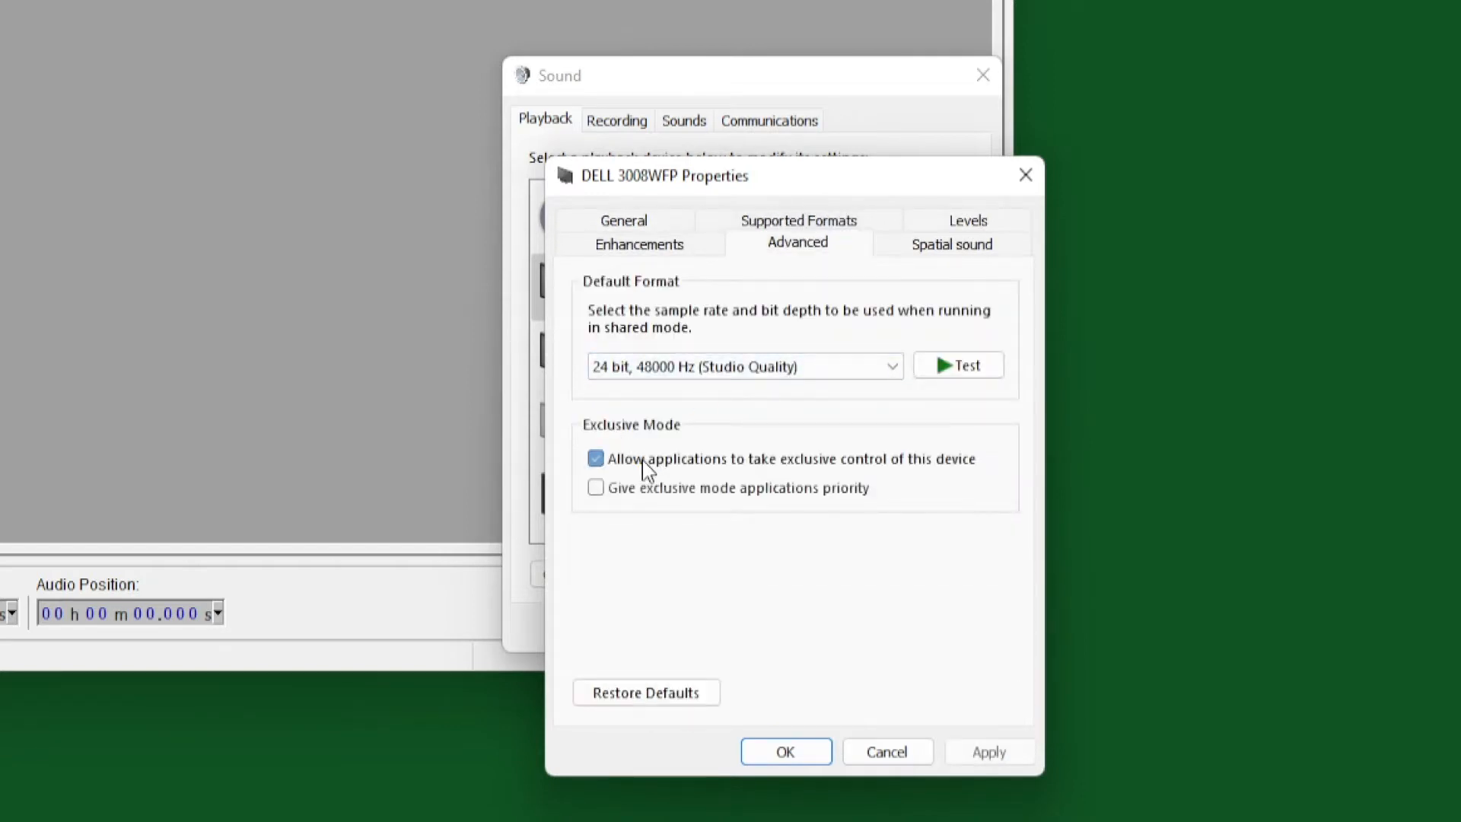
pyautogui.click(595, 458)
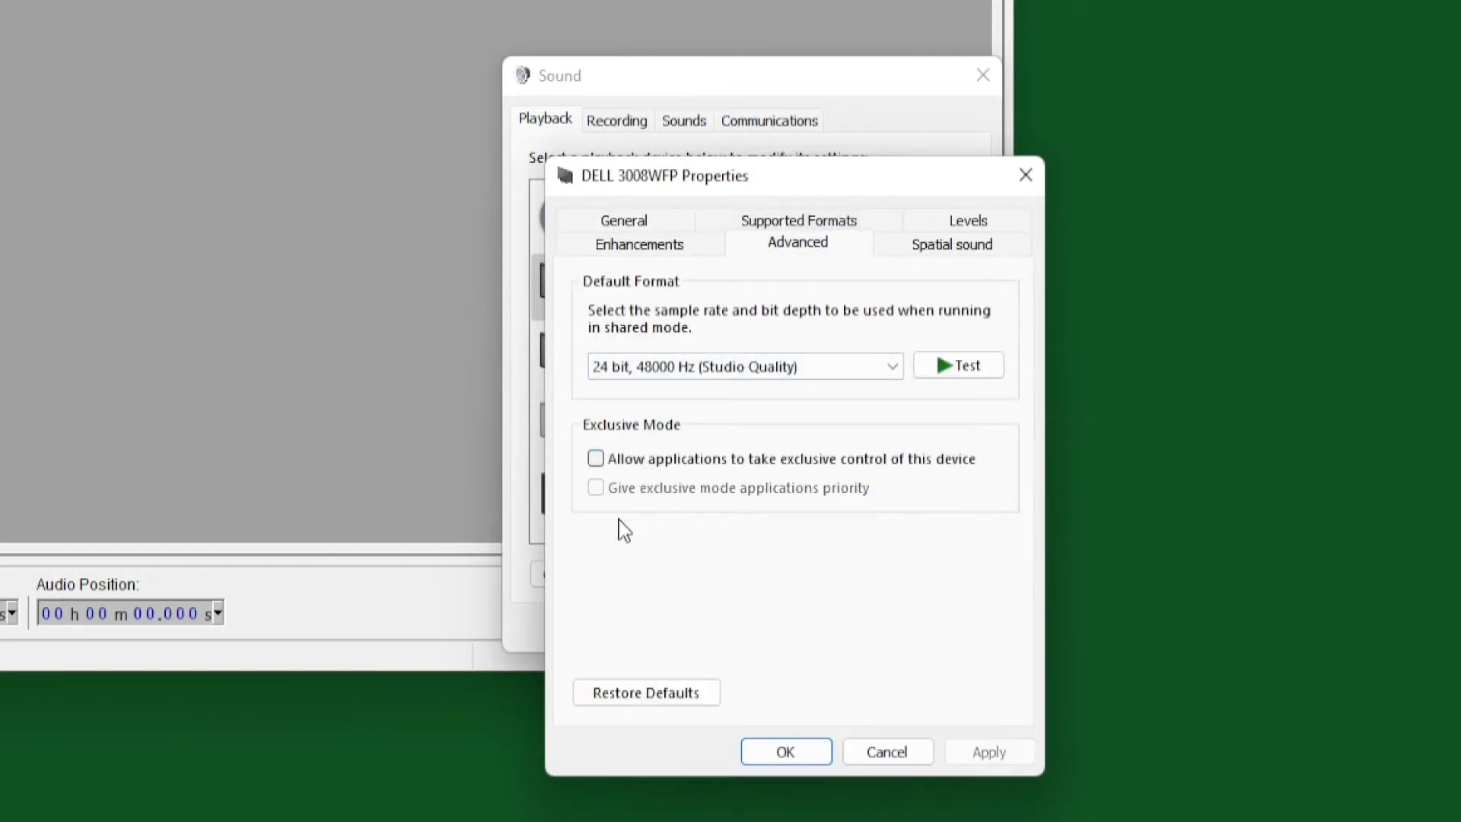
pyautogui.moveTo(632, 489)
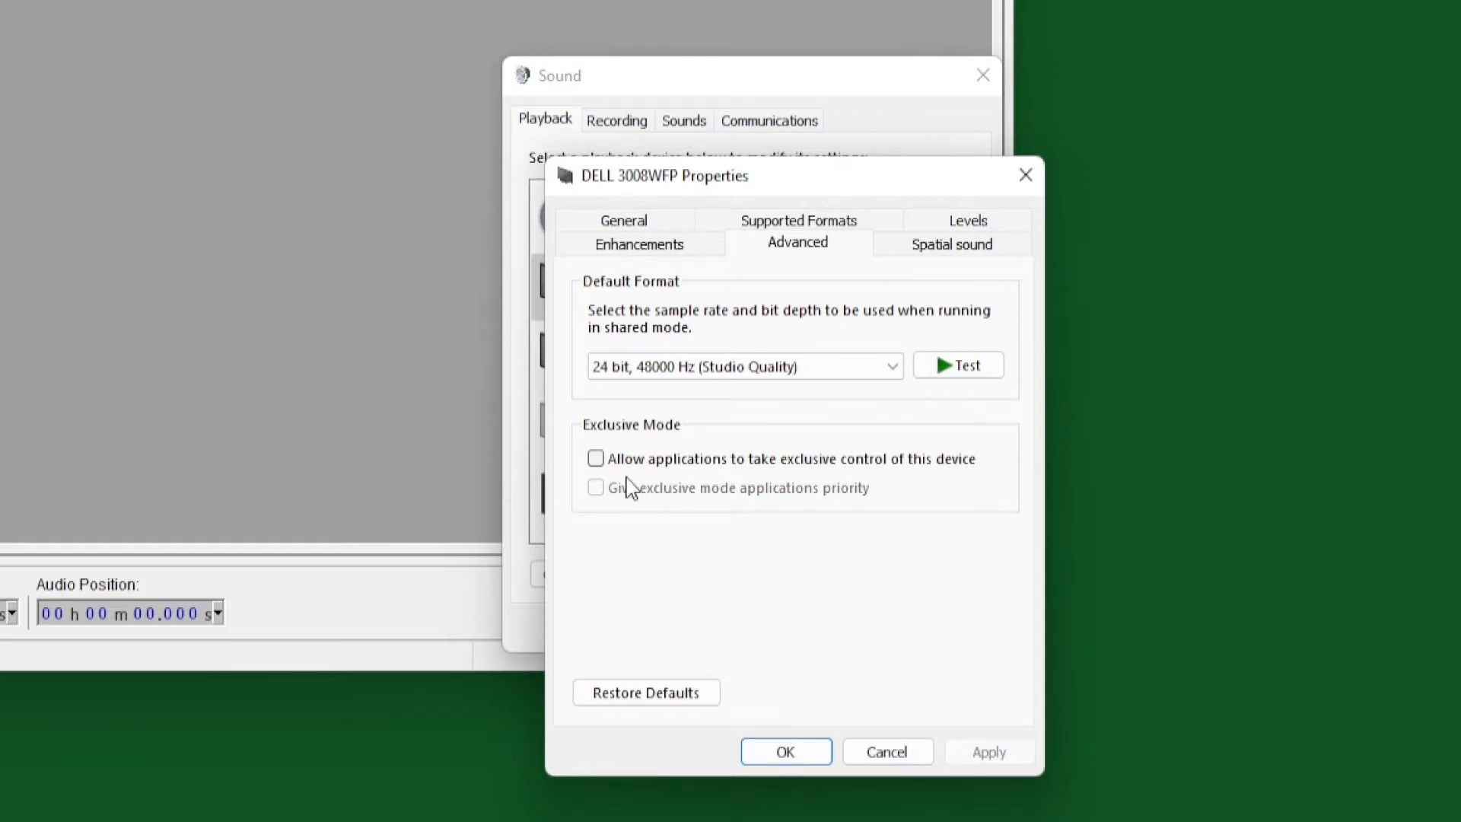
pyautogui.moveTo(1049, 361)
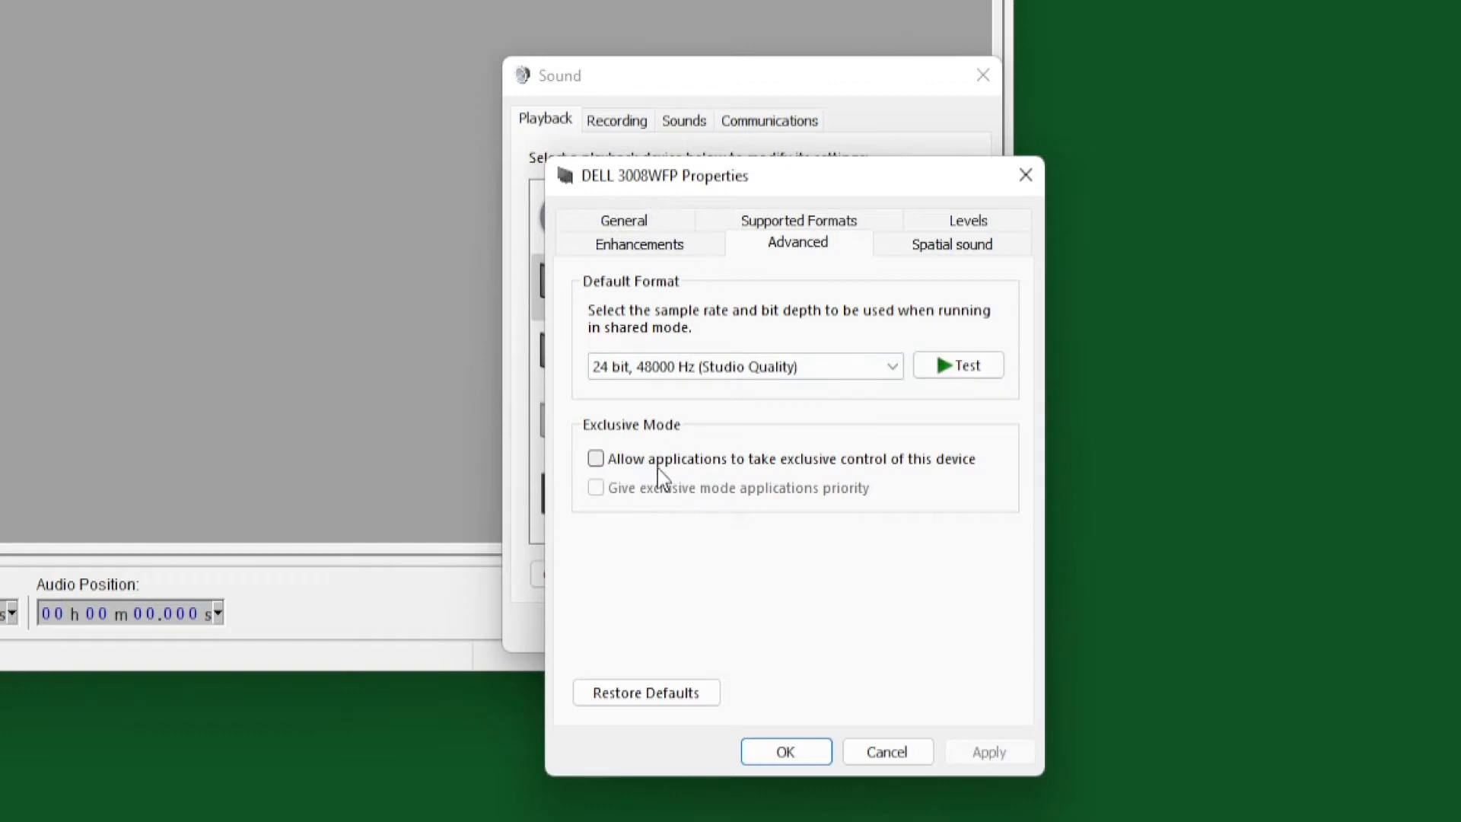
pyautogui.moveTo(916, 483)
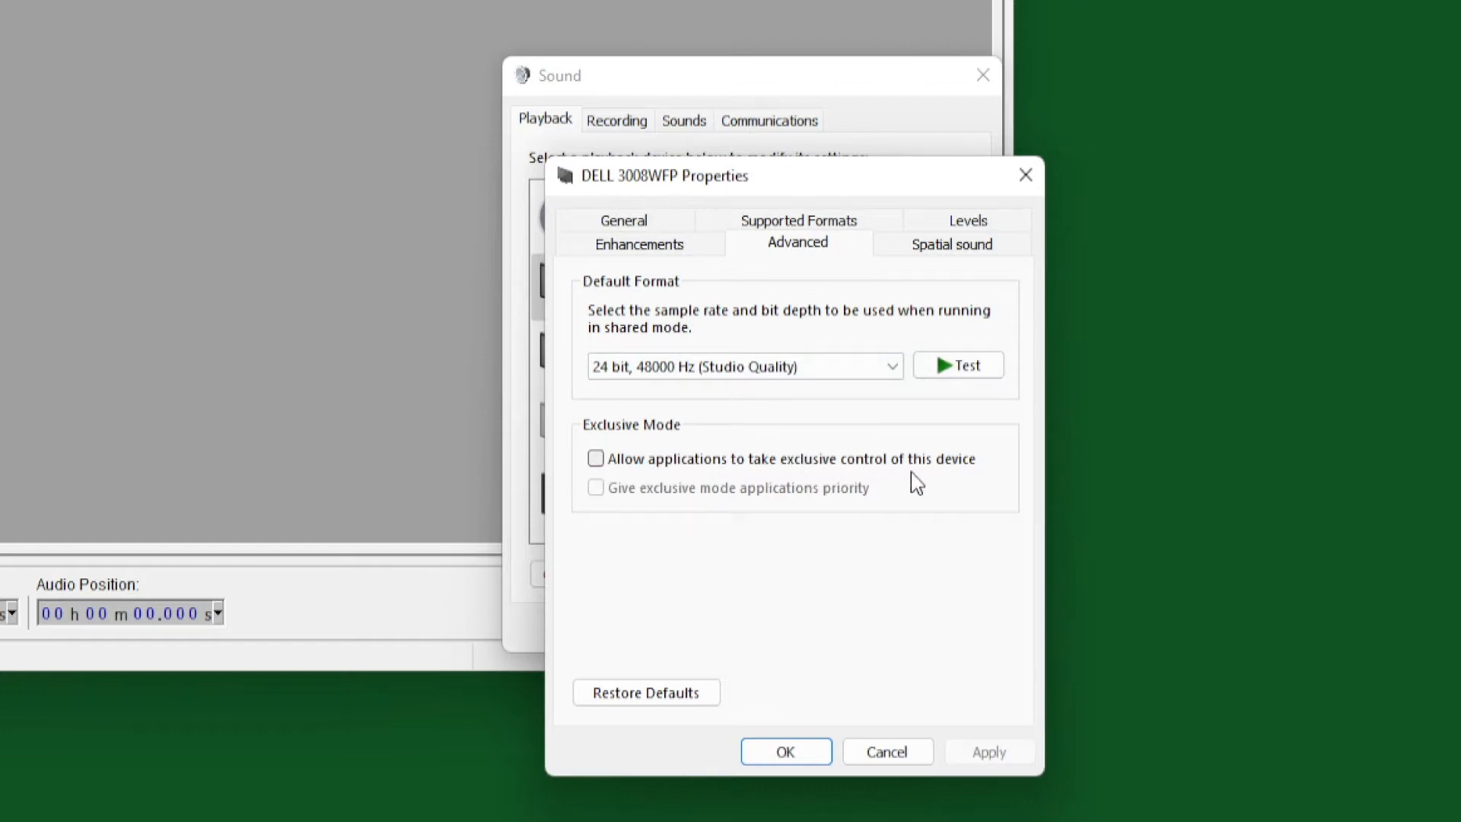
pyautogui.moveTo(764, 271)
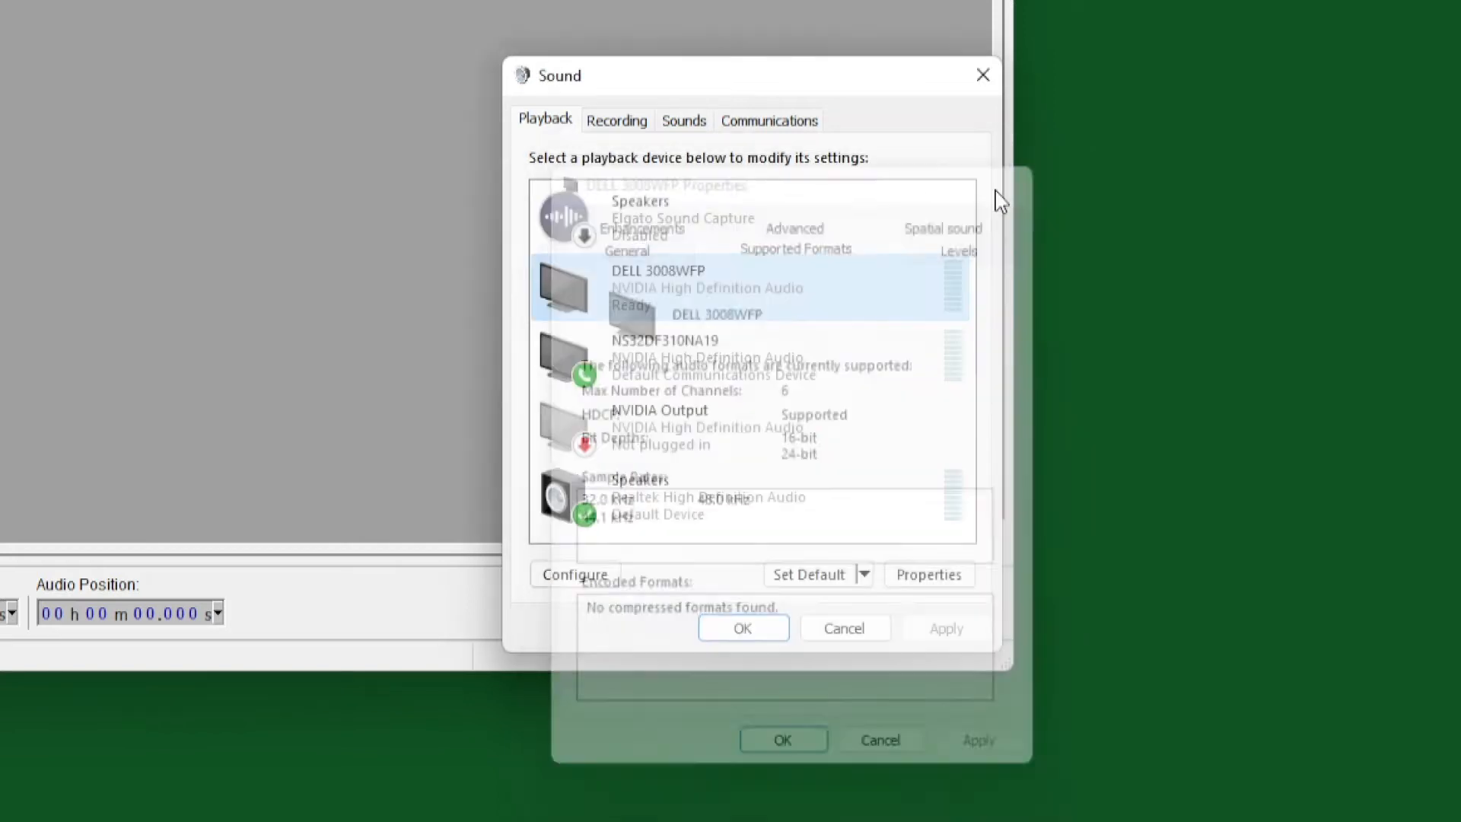
pyautogui.click(743, 628)
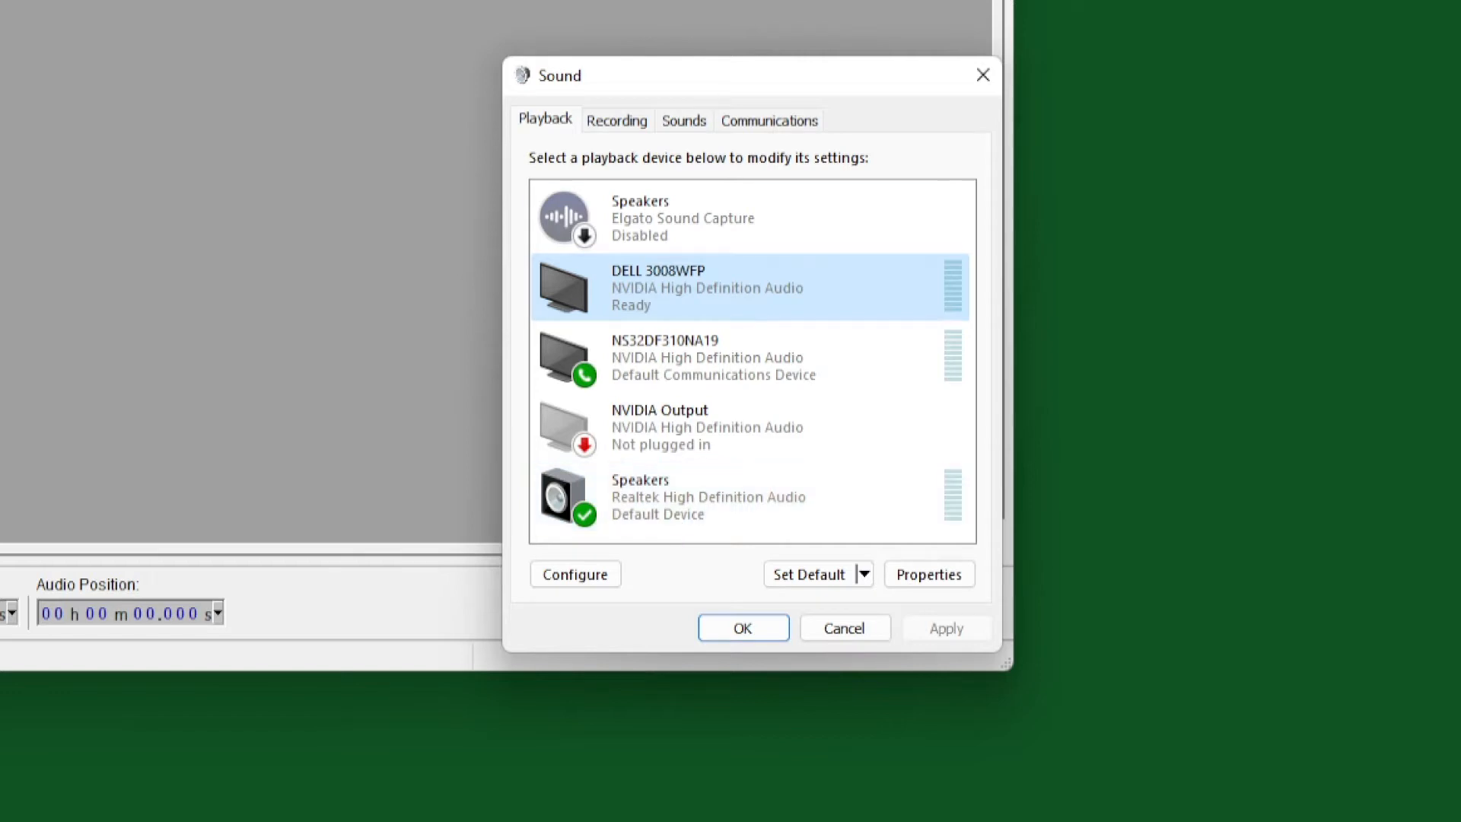
# Verify the Communications setting is 'Do nothing', then return to the Recording device list.
pyautogui.click(616, 119)
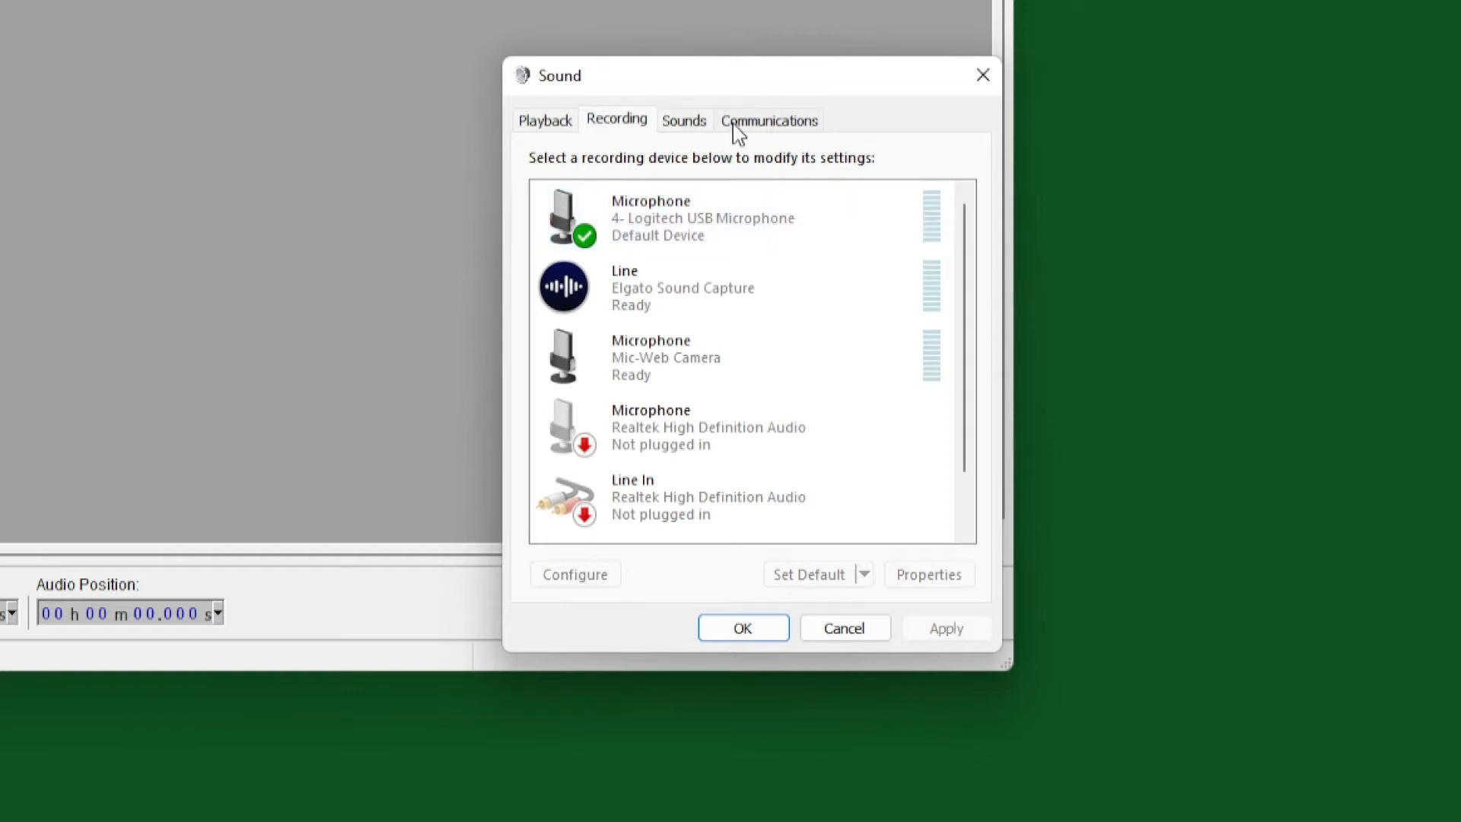
pyautogui.click(768, 120)
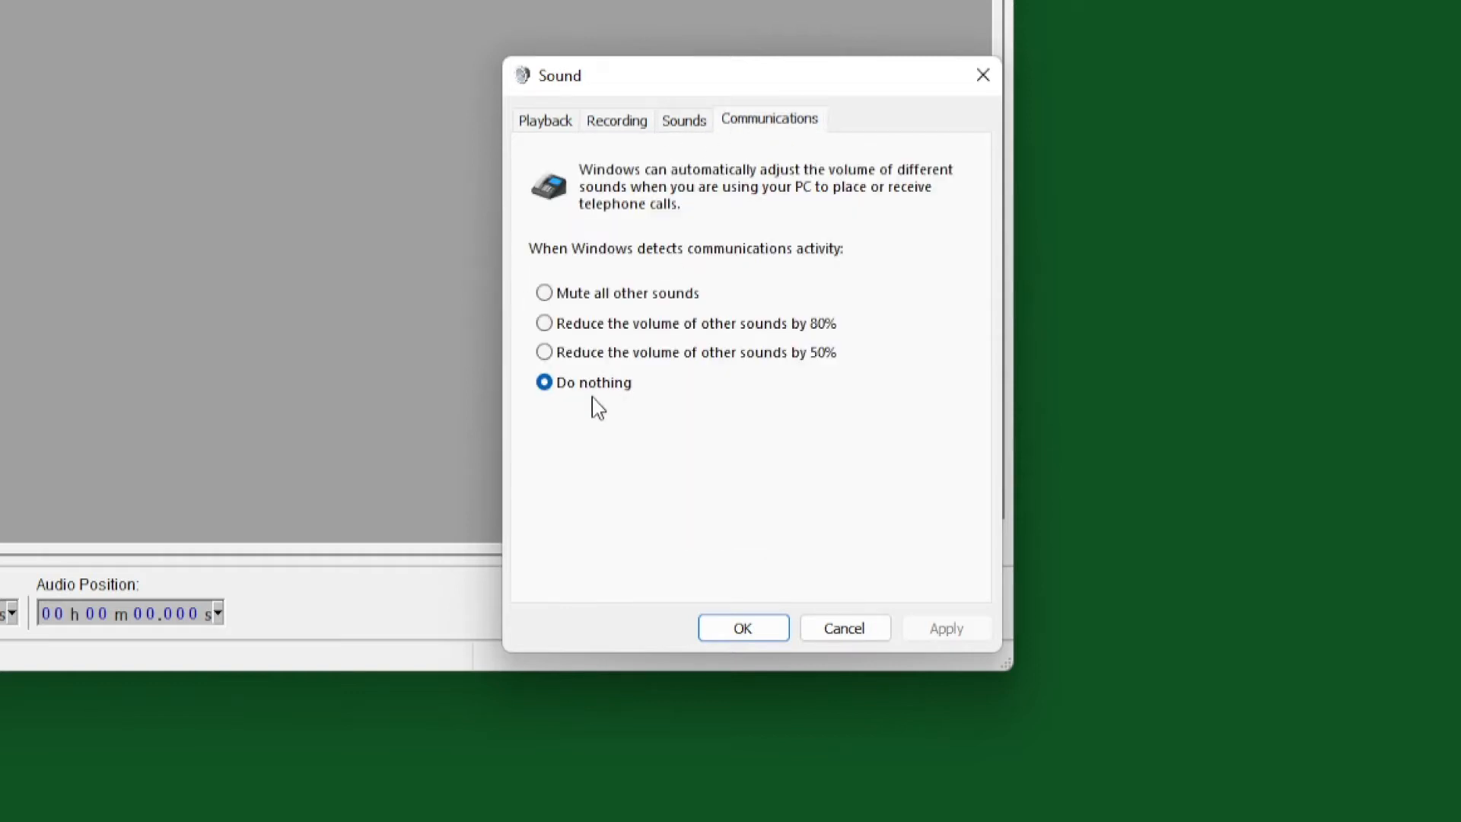
pyautogui.moveTo(578, 310)
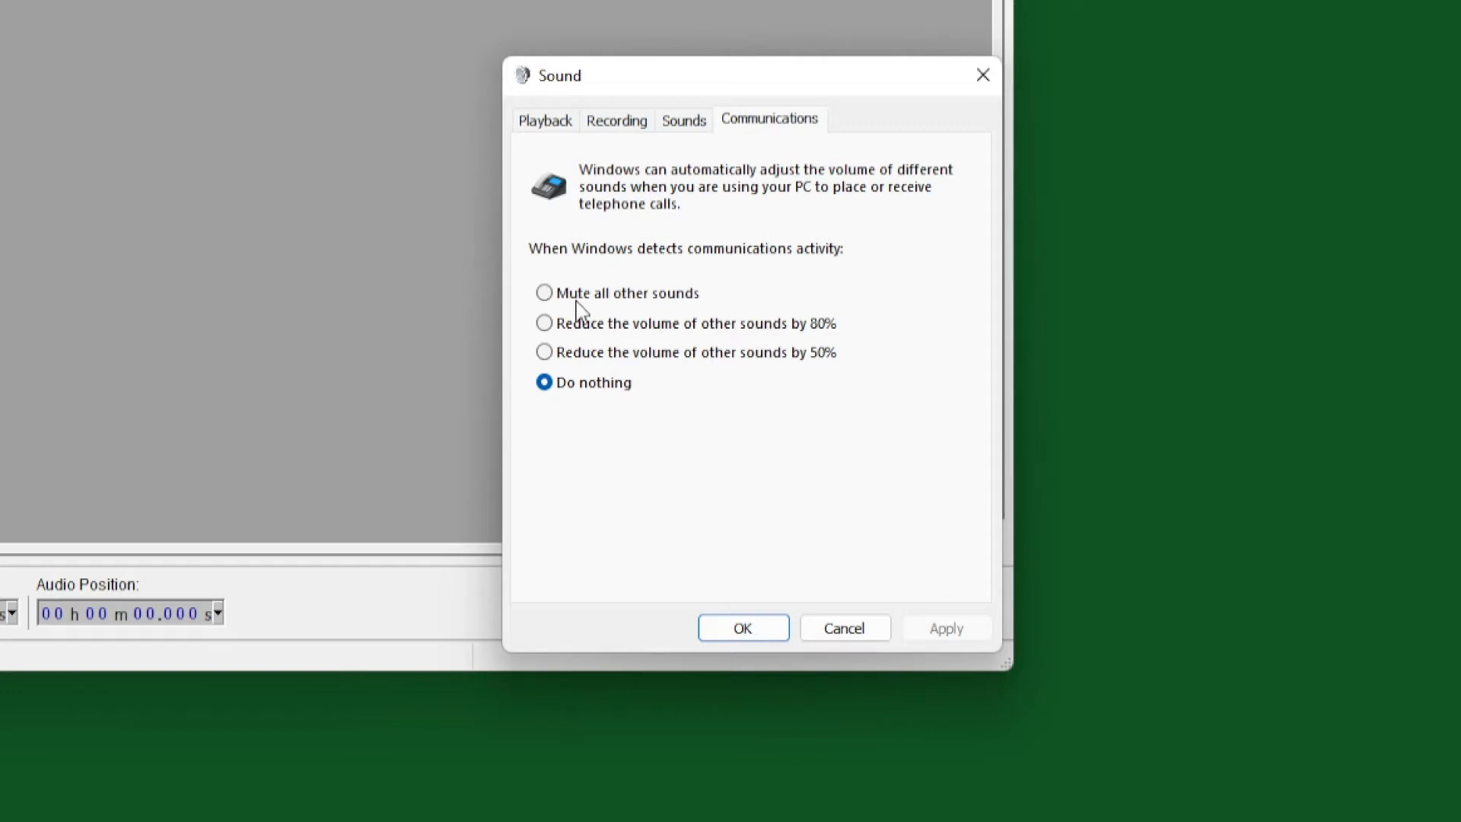
pyautogui.moveTo(632, 130)
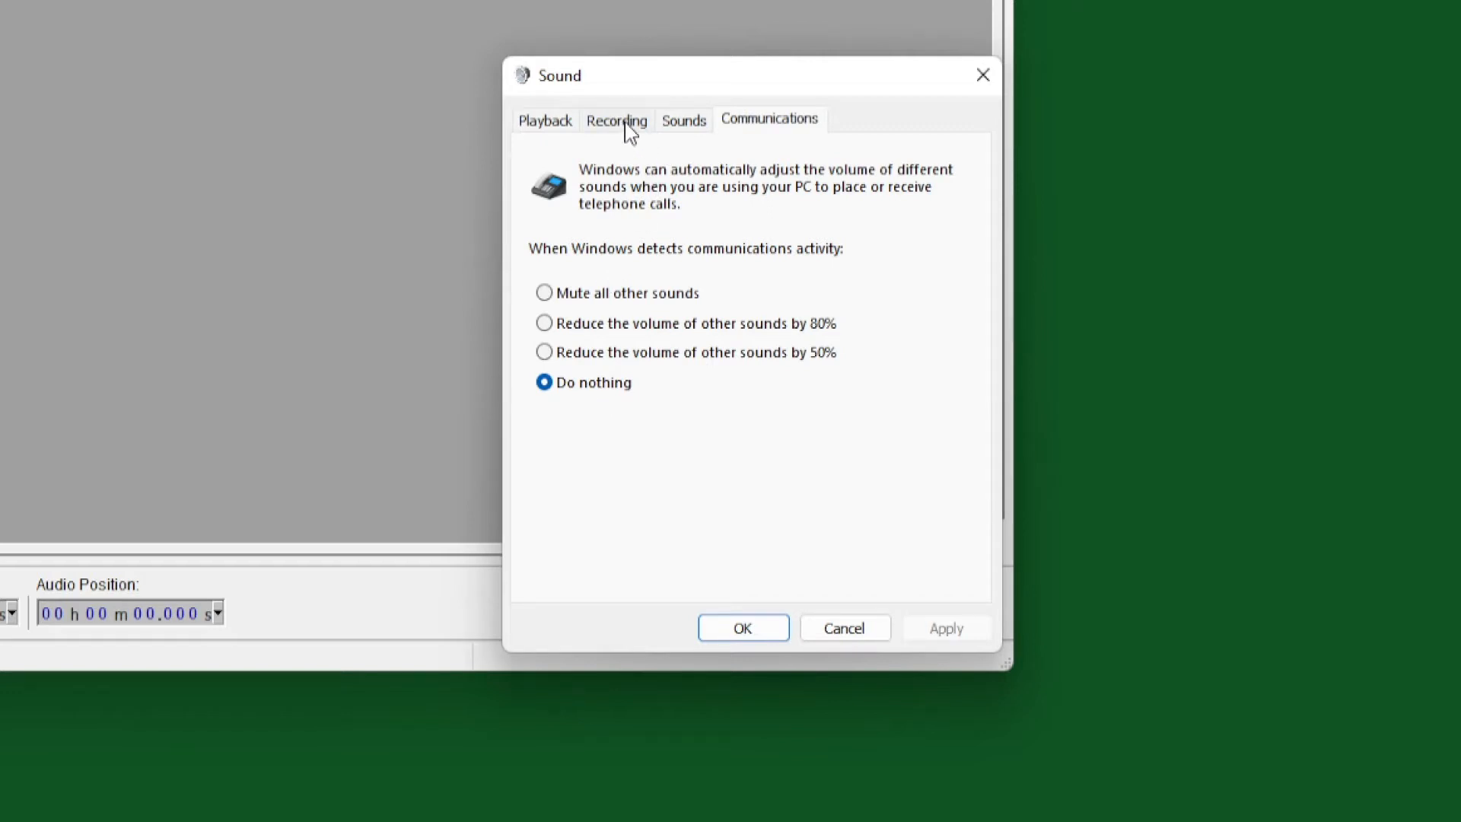
pyautogui.click(616, 120)
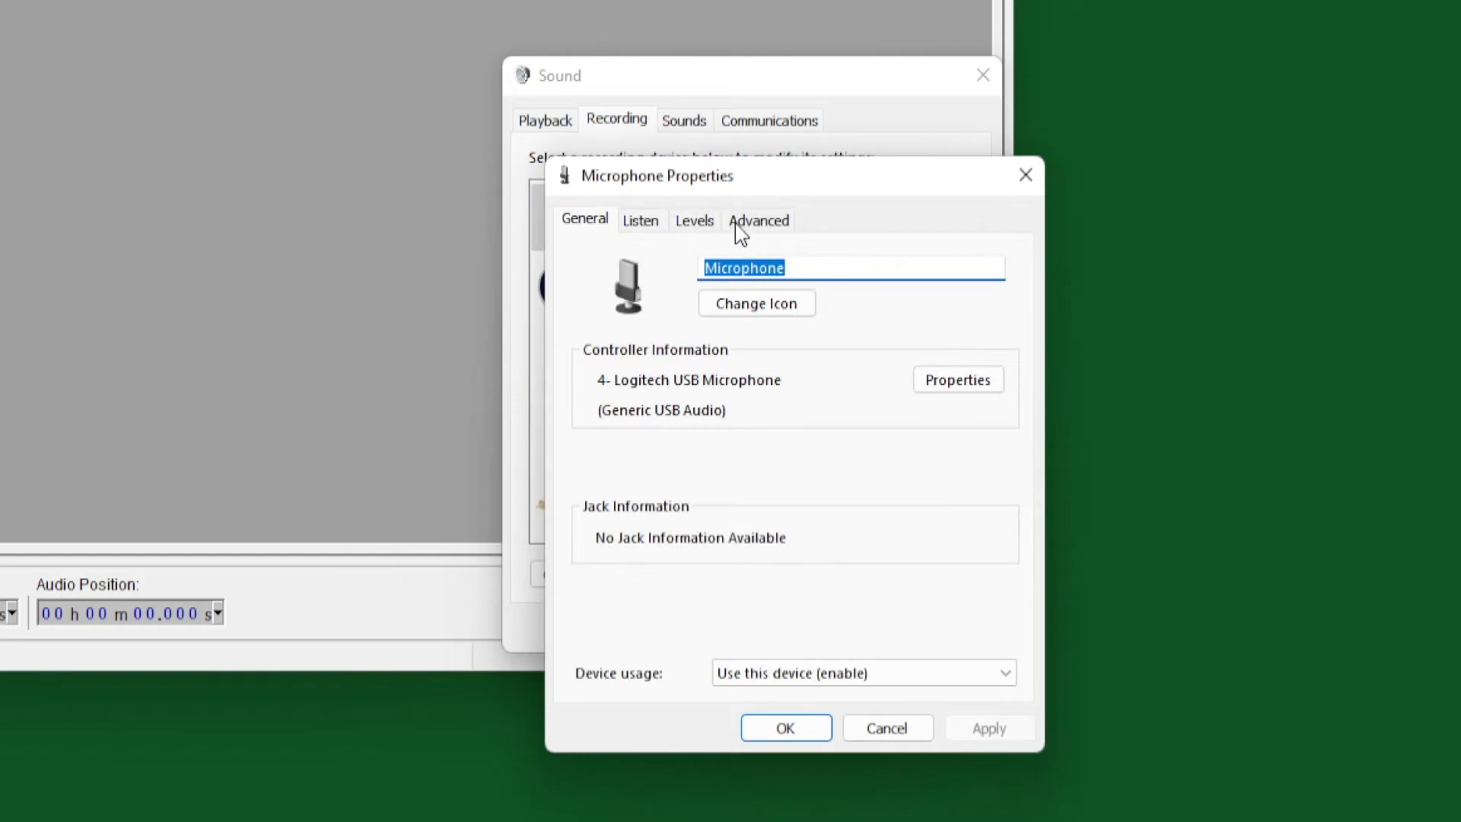
# Confirm exclusive mode is off and set the Logitech microphone level to 100, then OK.
pyautogui.click(759, 219)
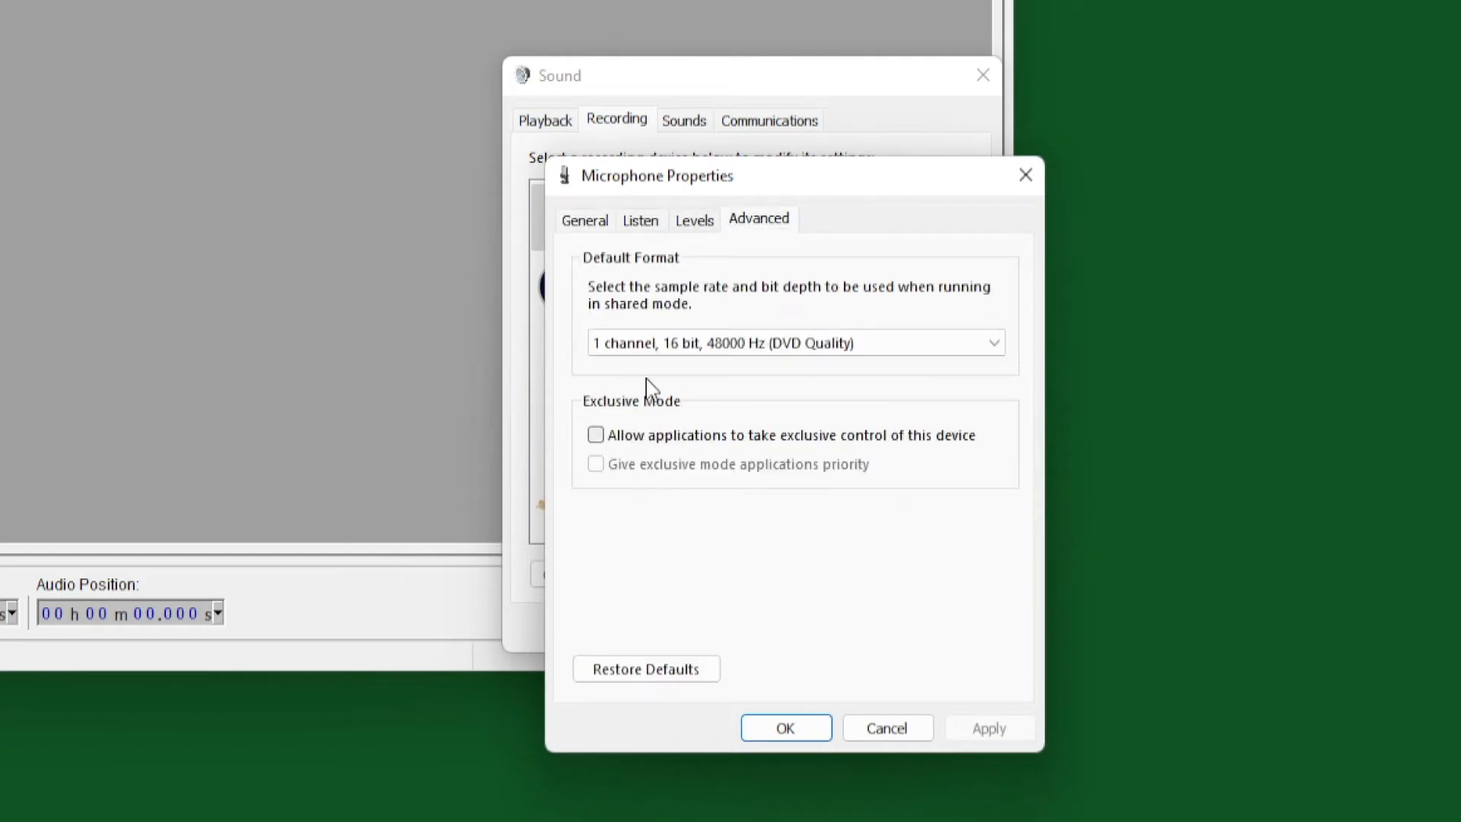
pyautogui.click(694, 219)
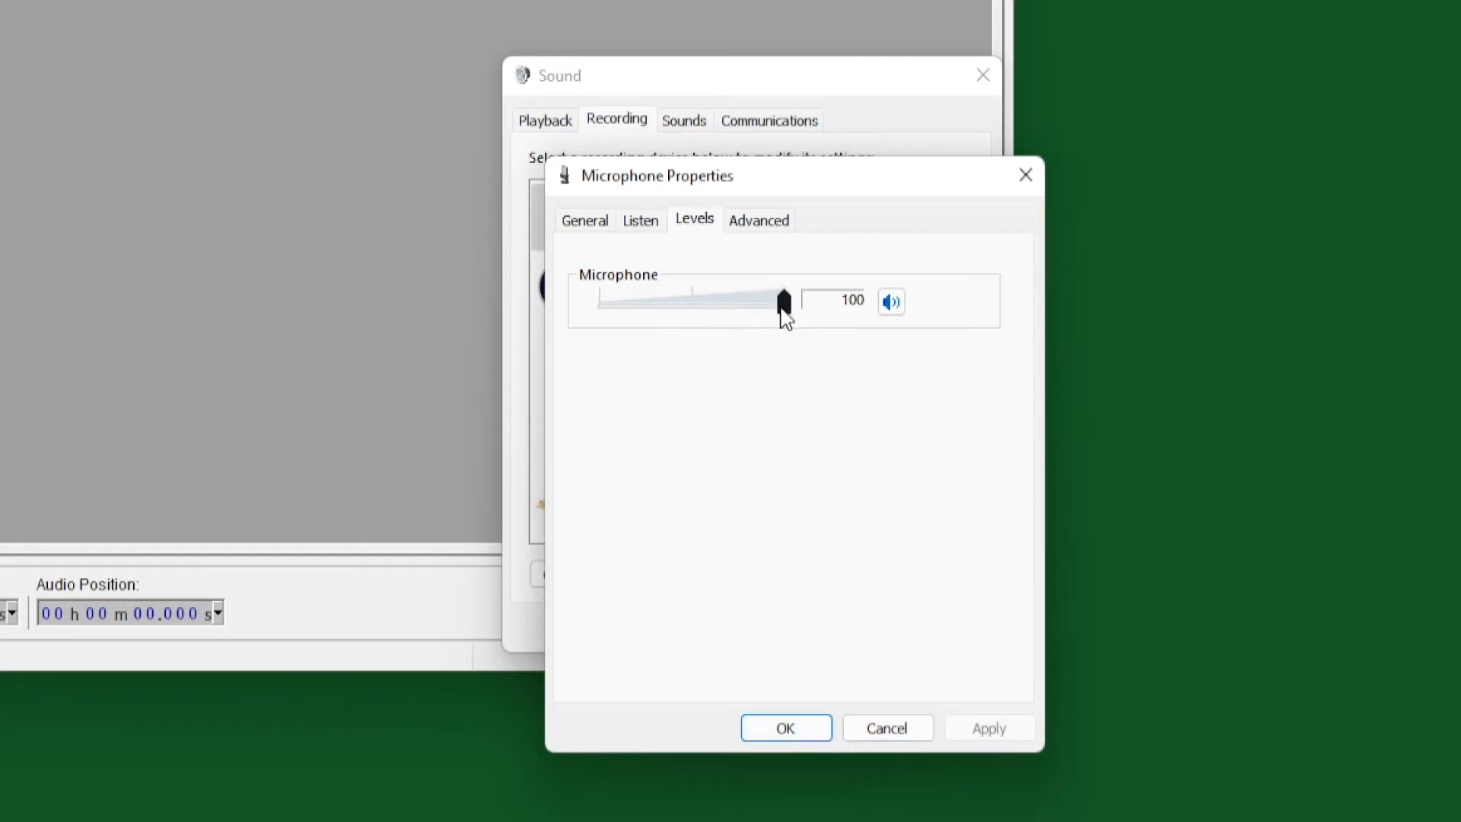
pyautogui.moveTo(783, 301); pyautogui.dragTo(711, 301)
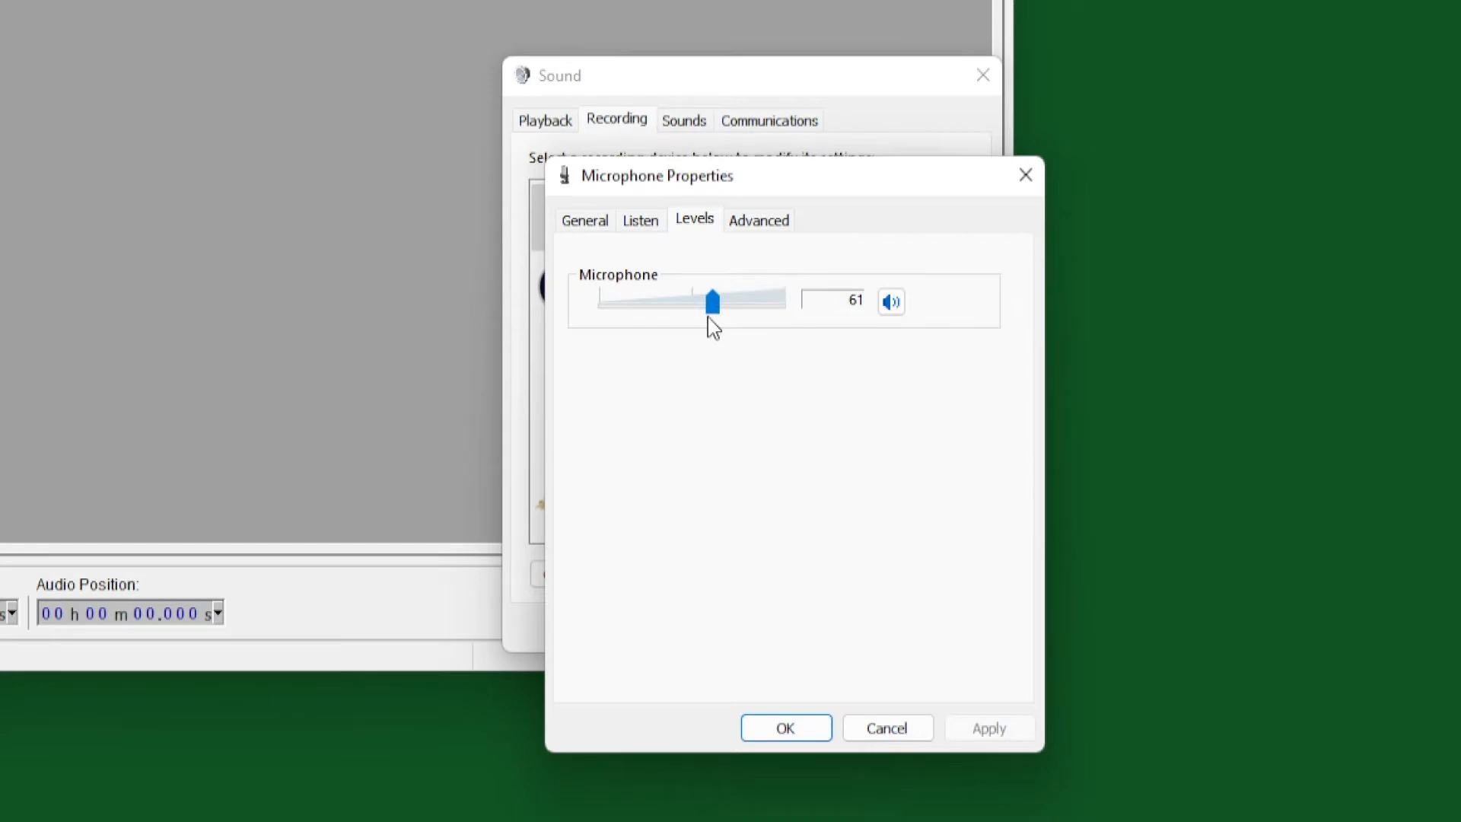
pyautogui.moveTo(713, 300); pyautogui.dragTo(785, 300)
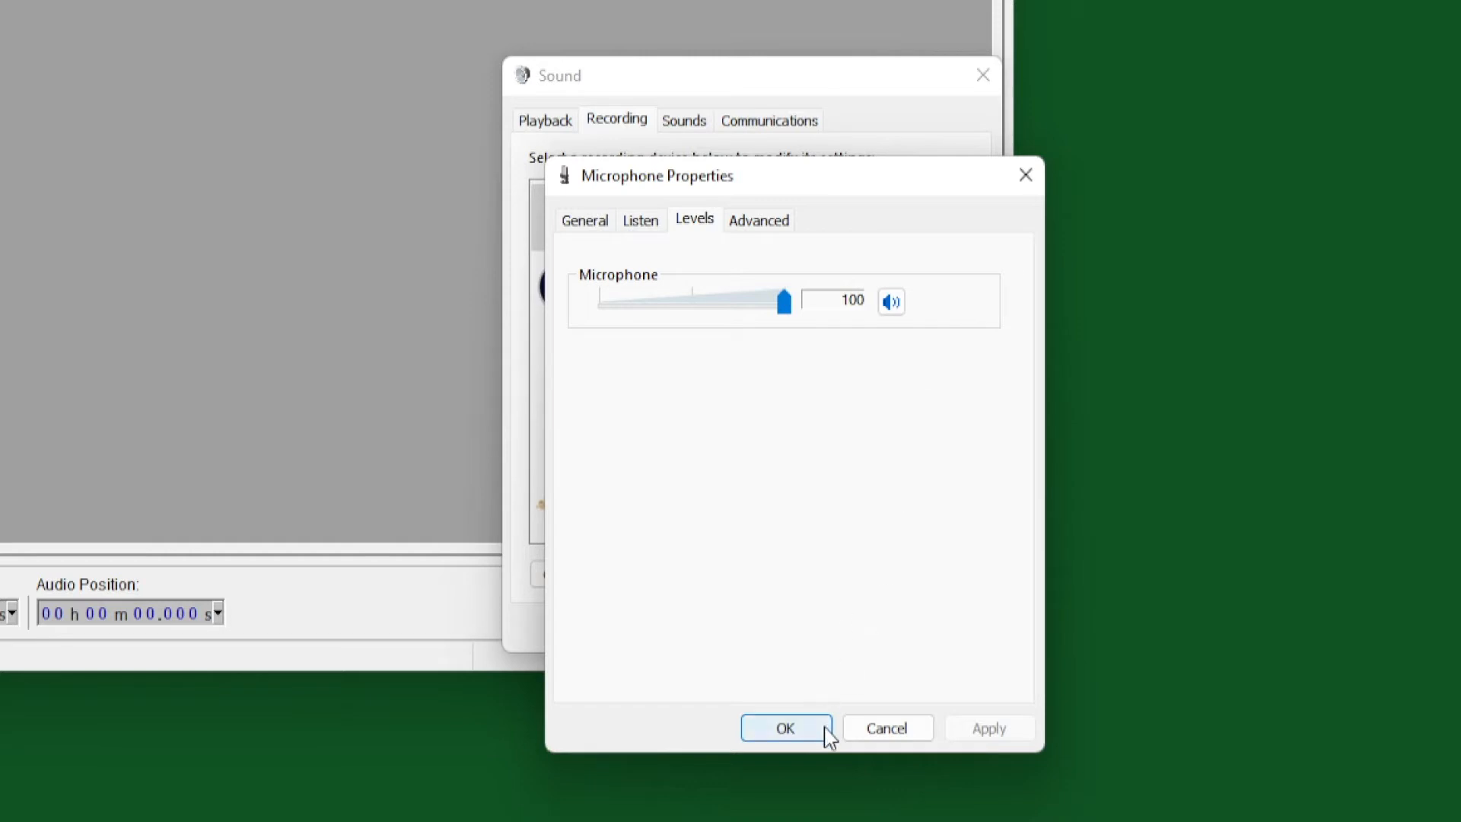
pyautogui.click(784, 727)
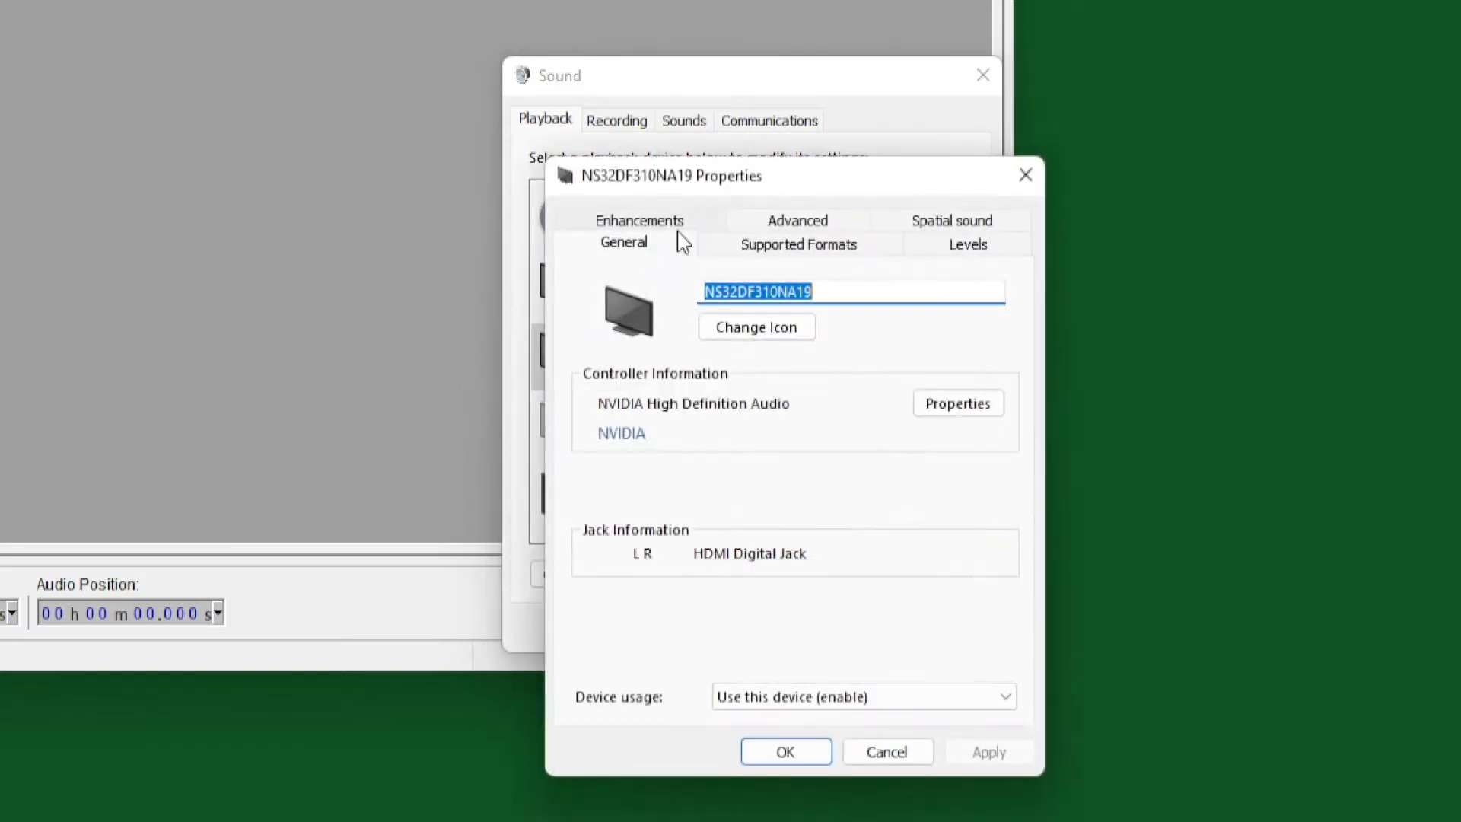
pyautogui.click(797, 220)
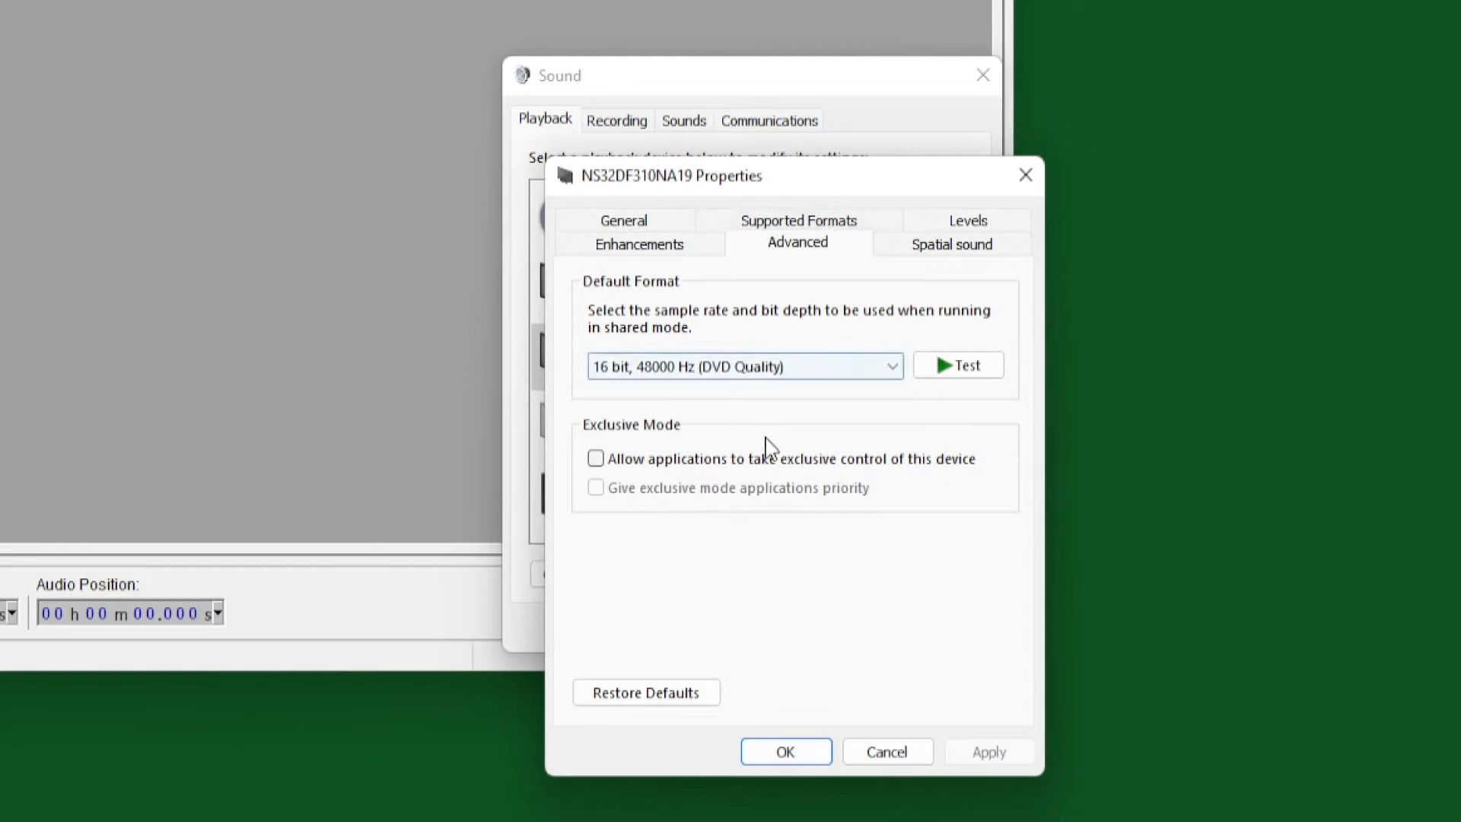
pyautogui.click(886, 751)
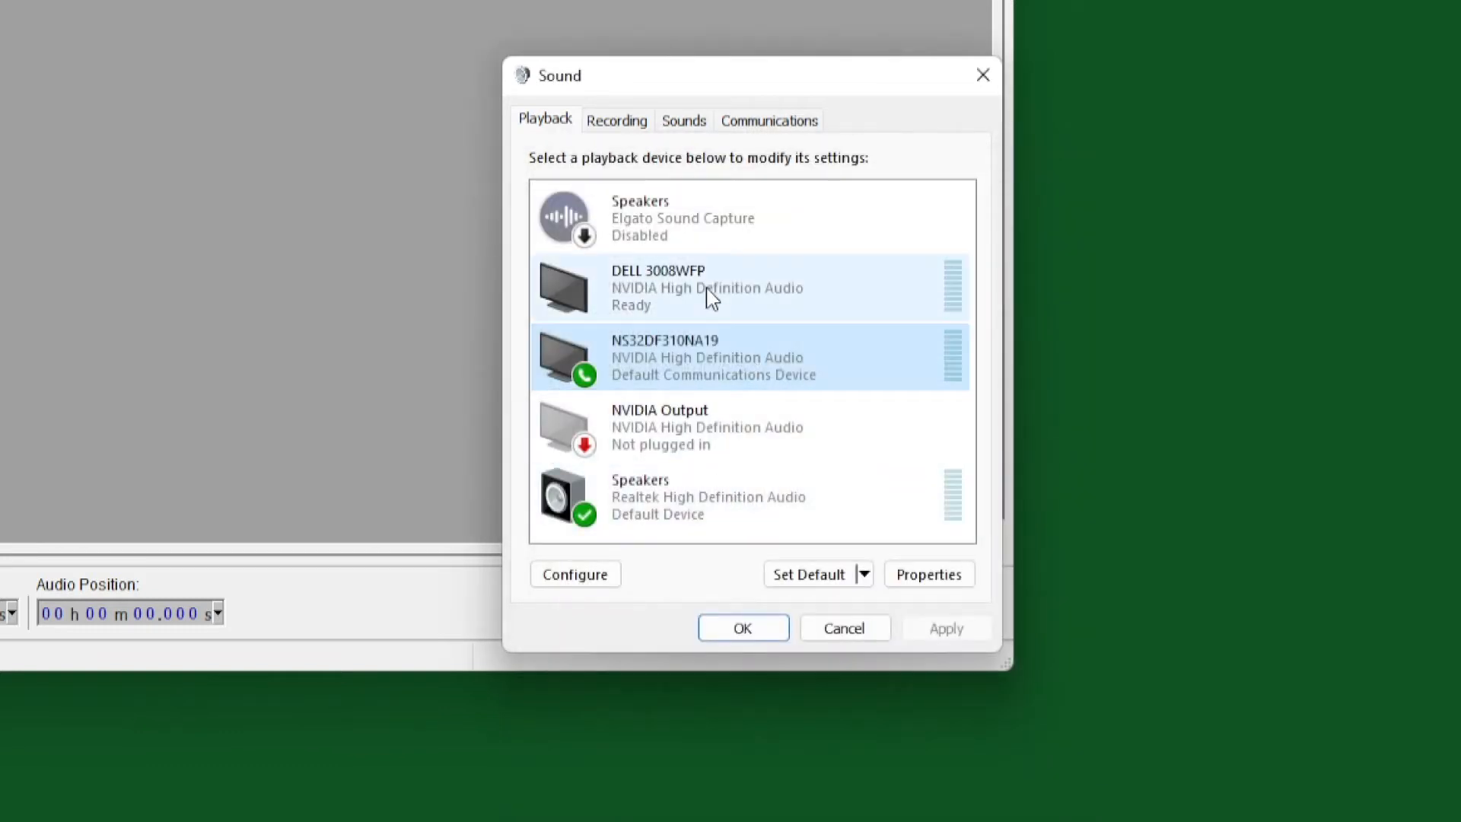
pyautogui.rightClick(653, 497)
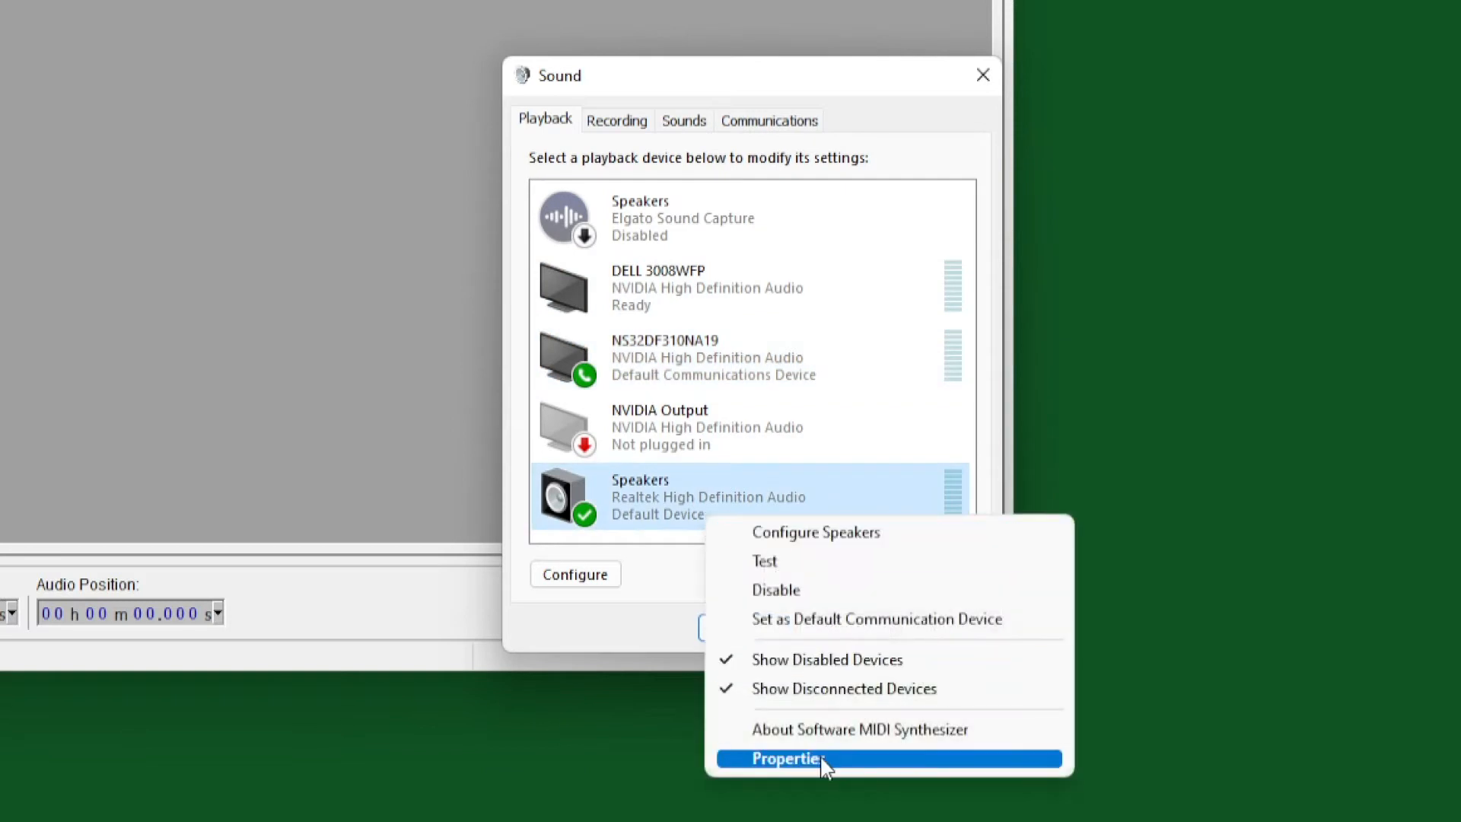
pyautogui.click(788, 758)
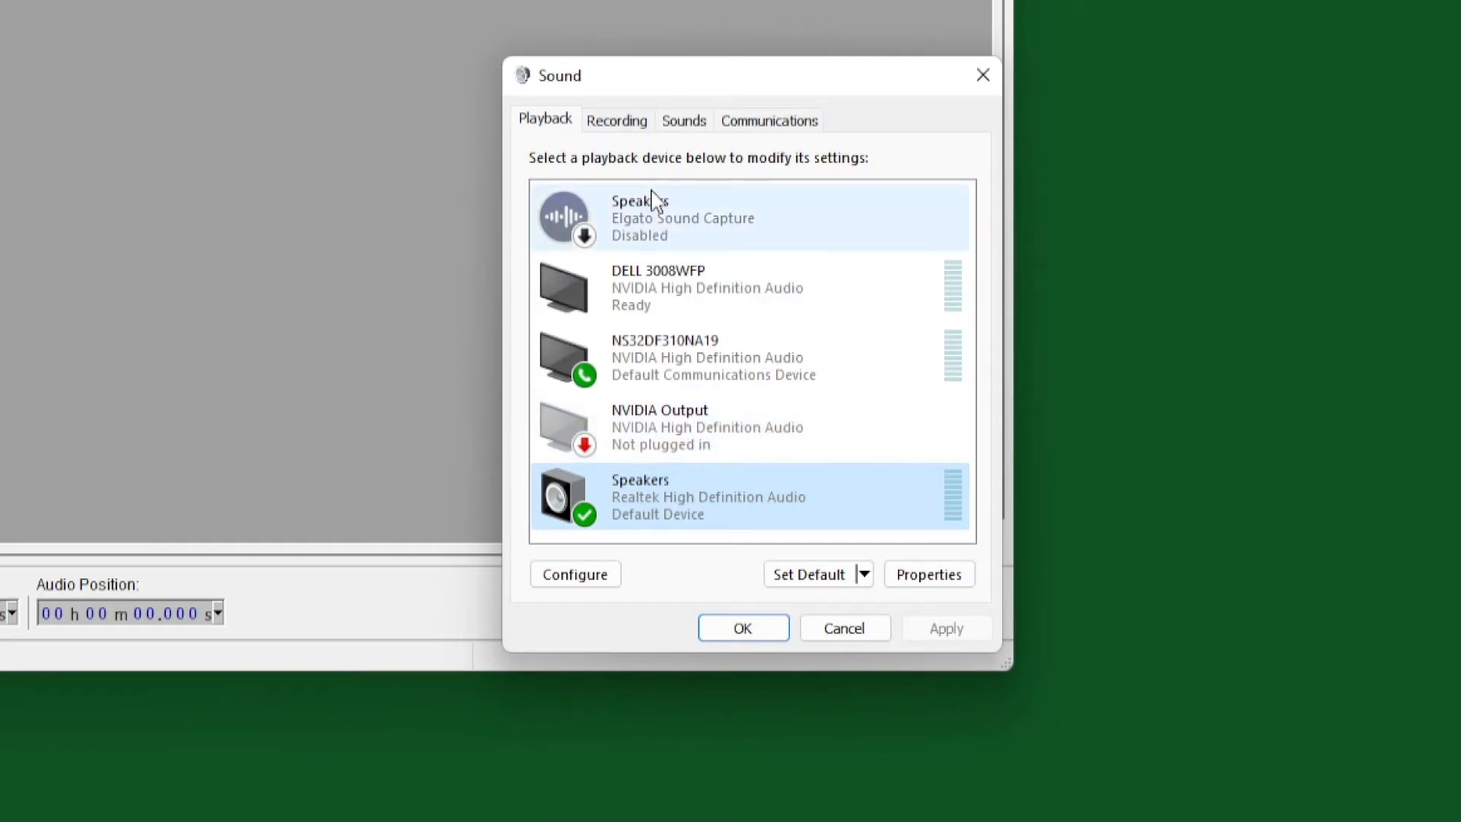
pyautogui.click(616, 120)
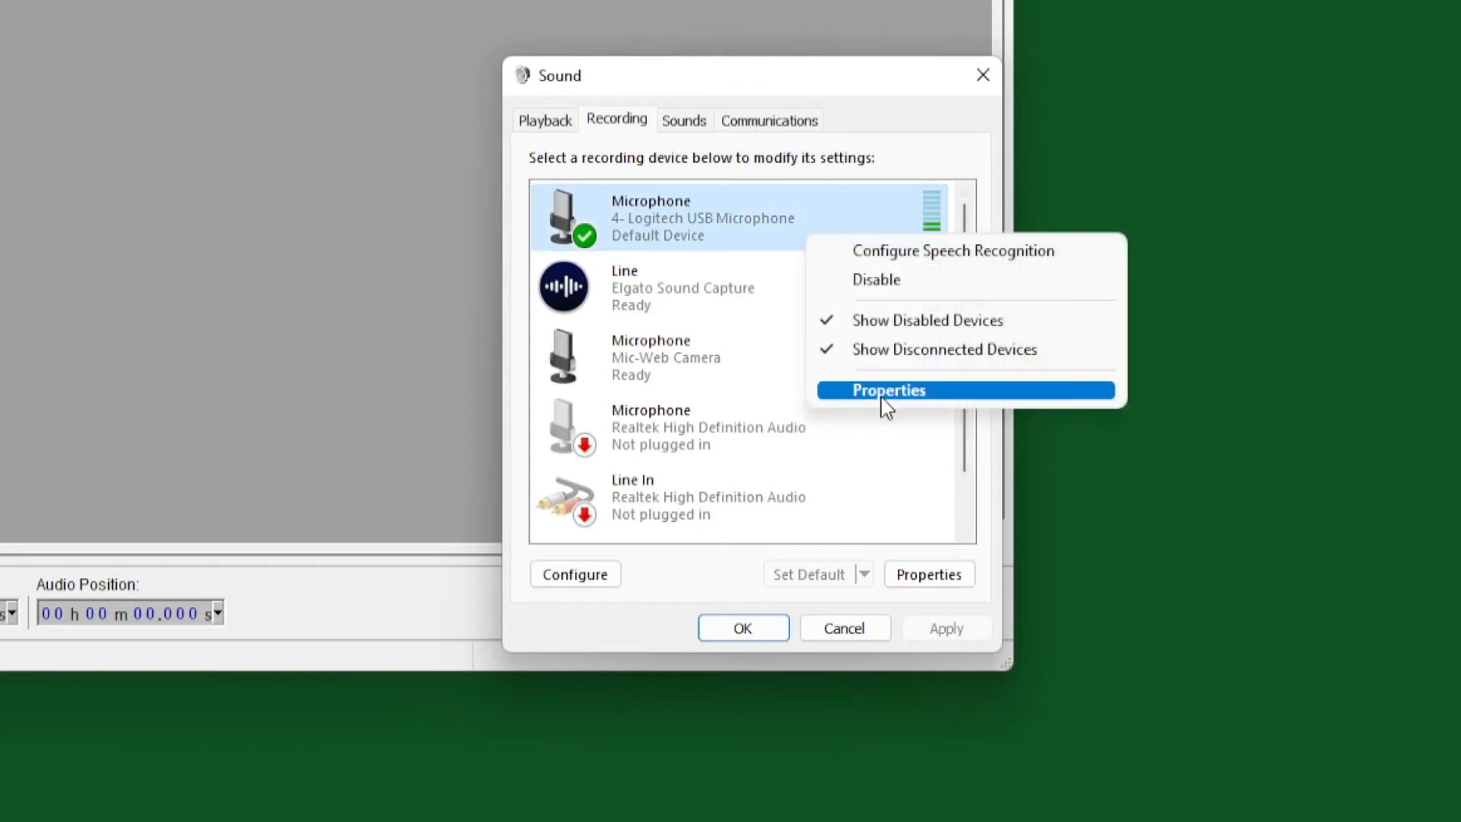
pyautogui.moveTo(734, 374)
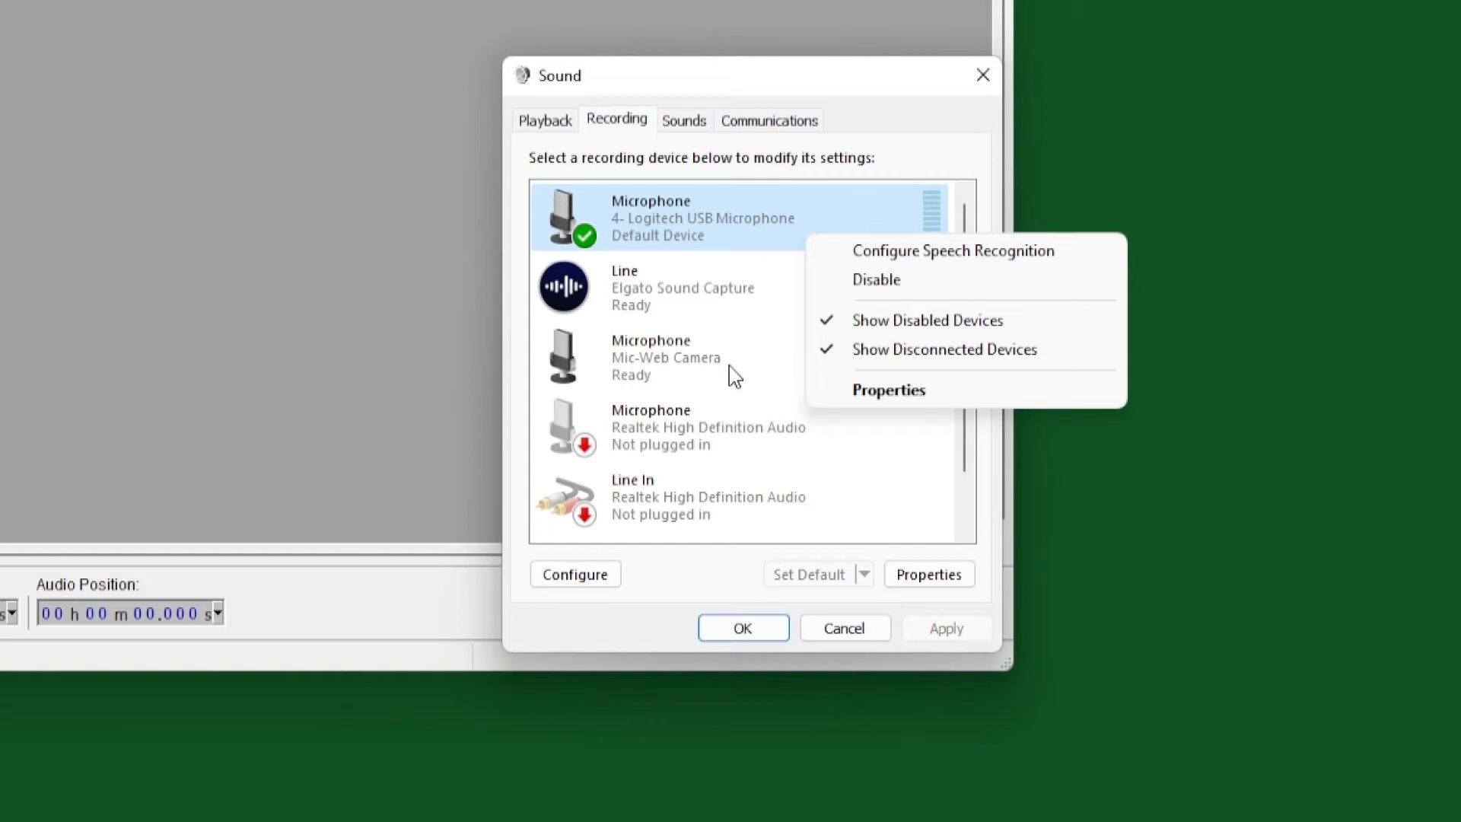
pyautogui.moveTo(680, 266)
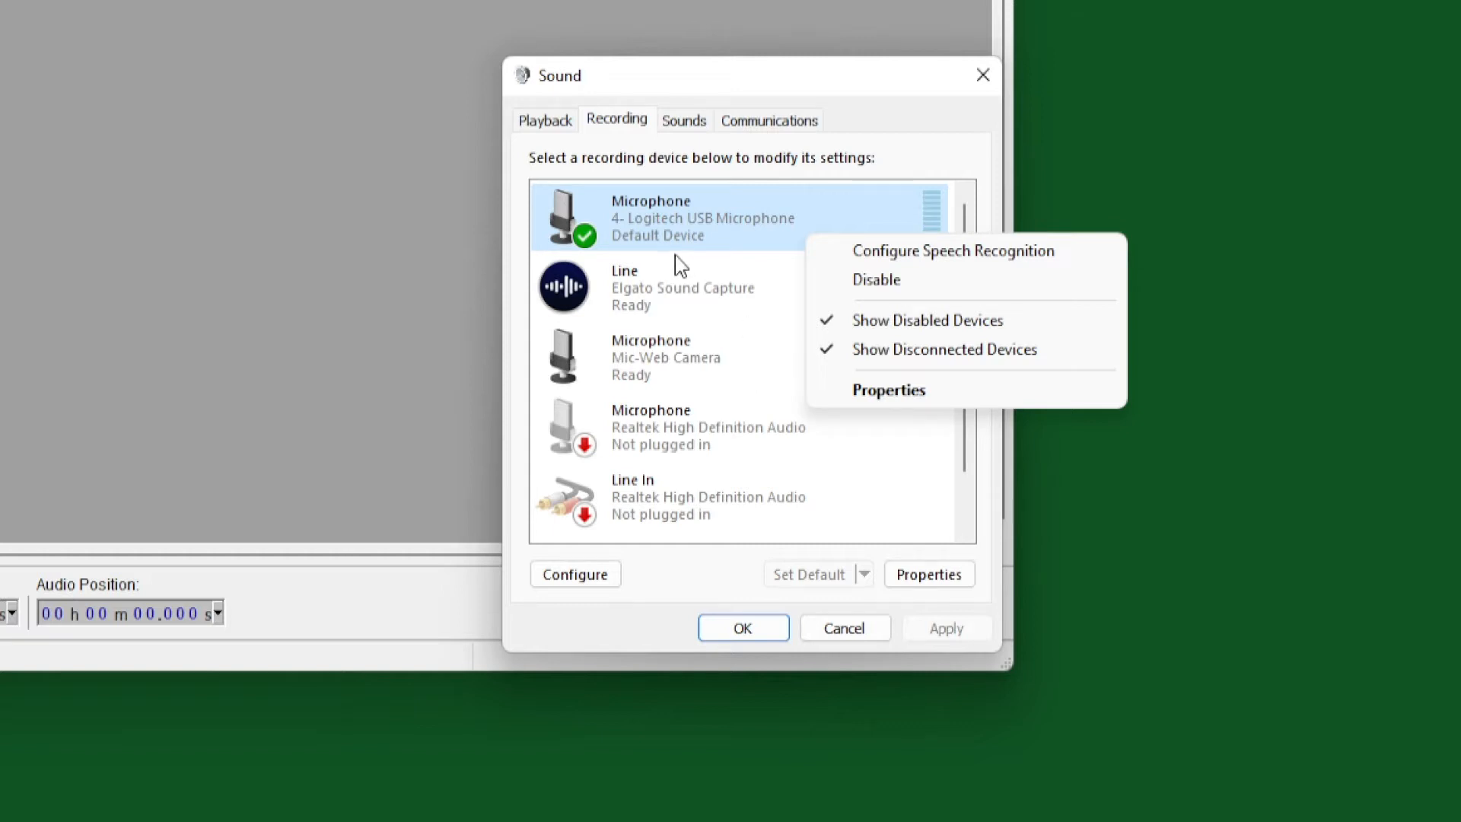
pyautogui.moveTo(843, 643)
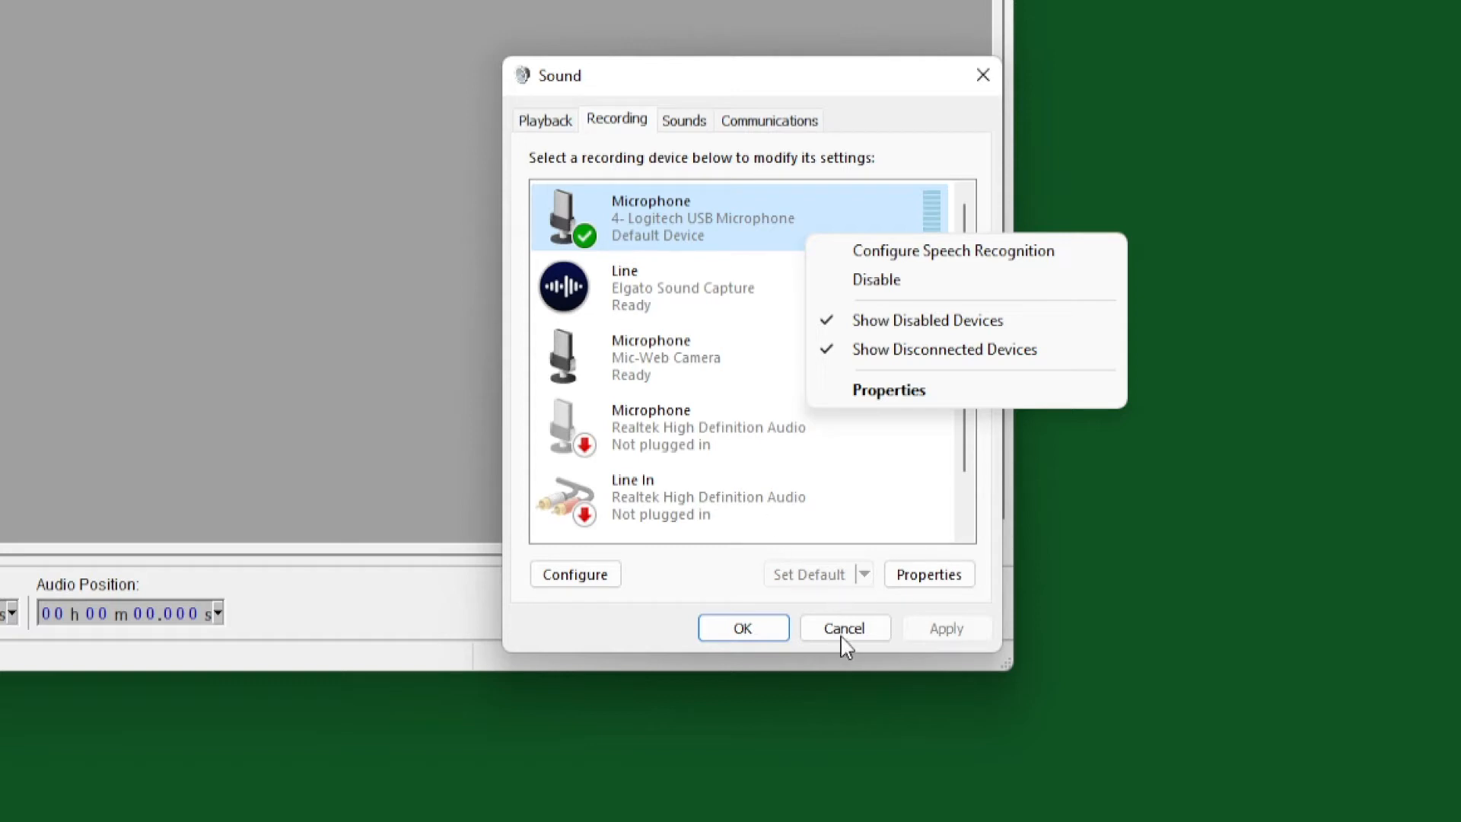
# Cancel the Sound dialog, leaving Audacity and Discord visible.
pyautogui.click(843, 628)
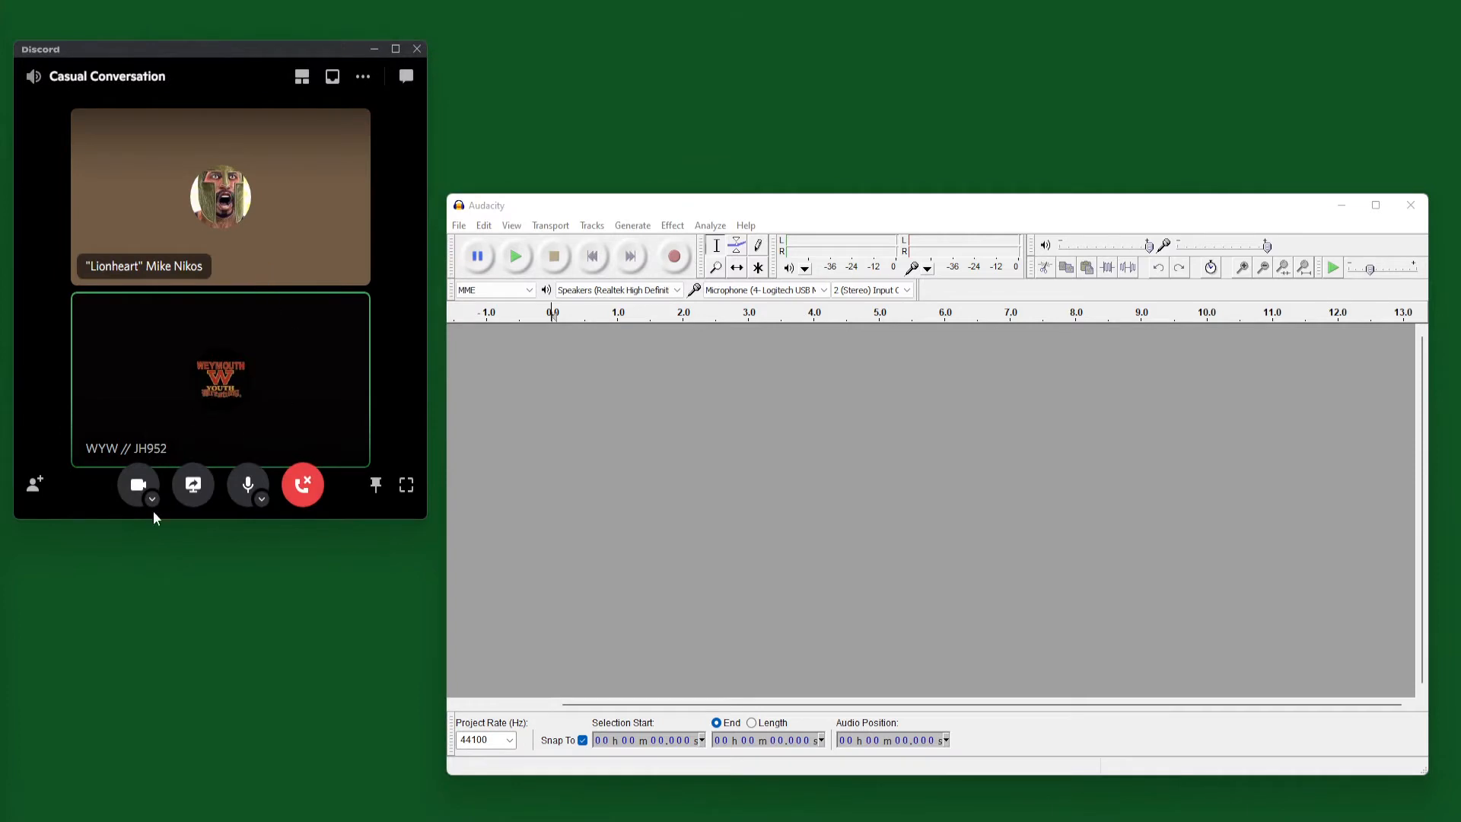
pyautogui.moveTo(235, 627)
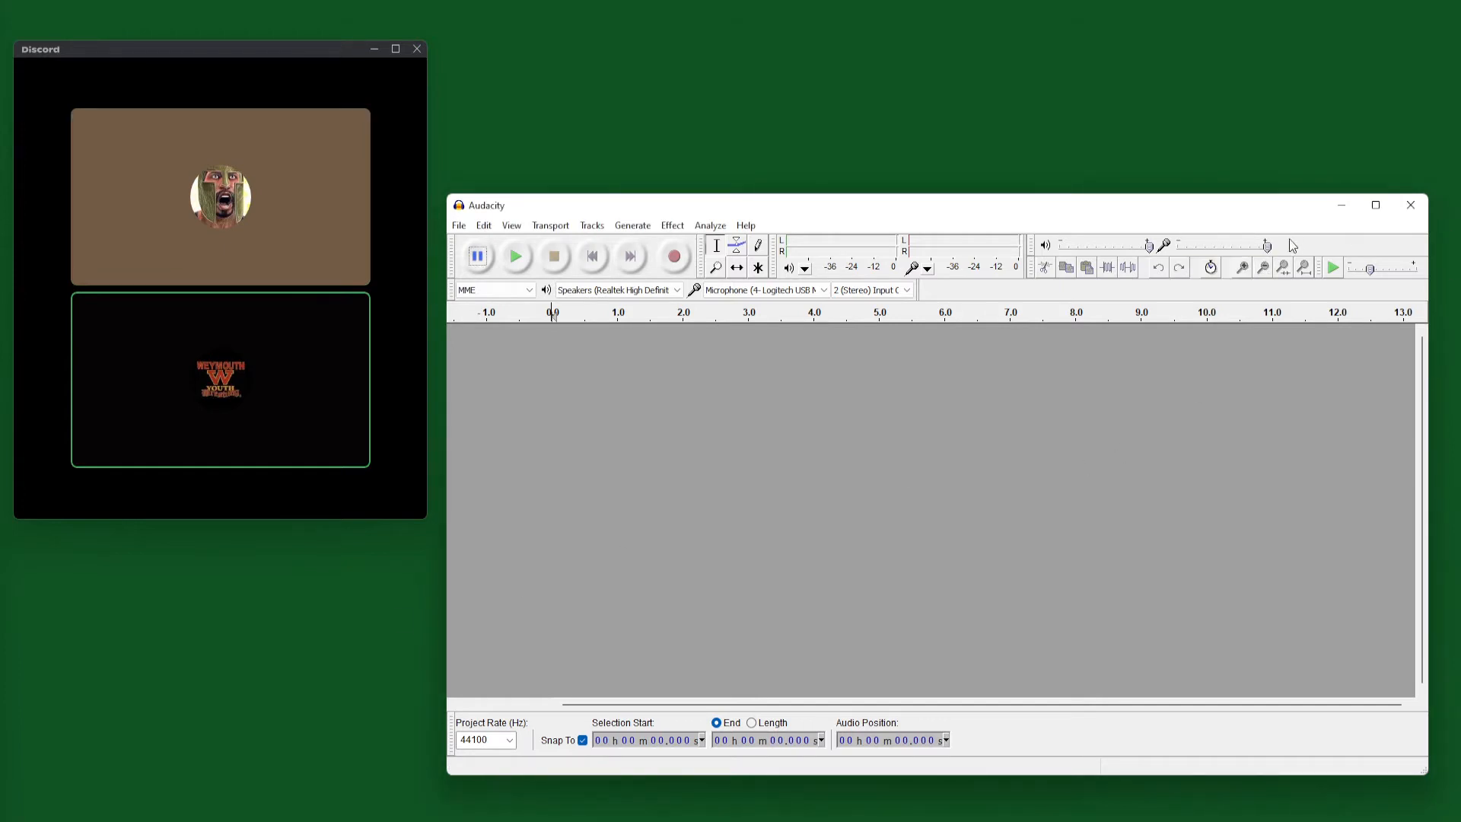
pyautogui.moveTo(1235, 212)
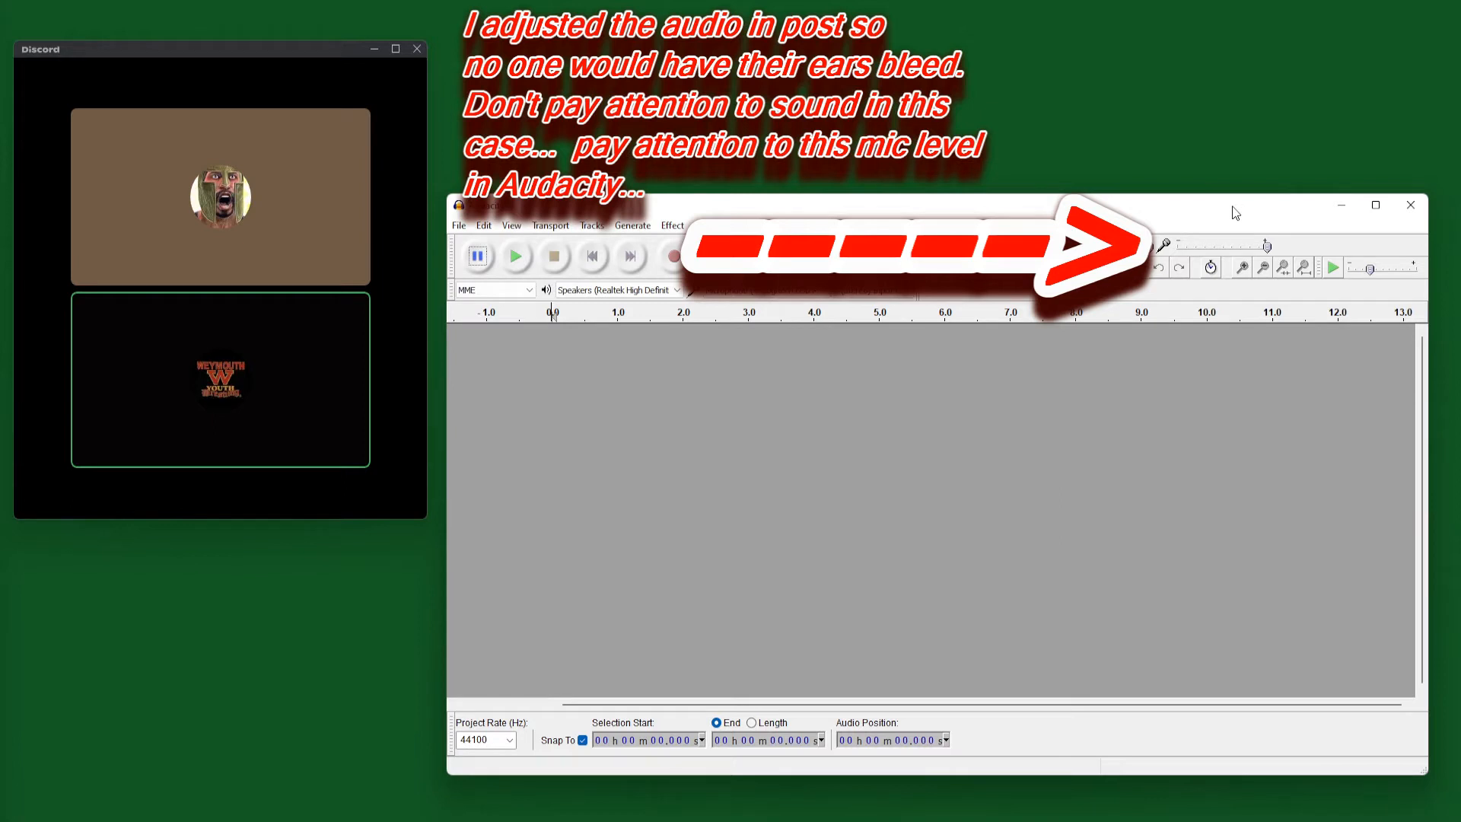
pyautogui.moveTo(1245, 240)
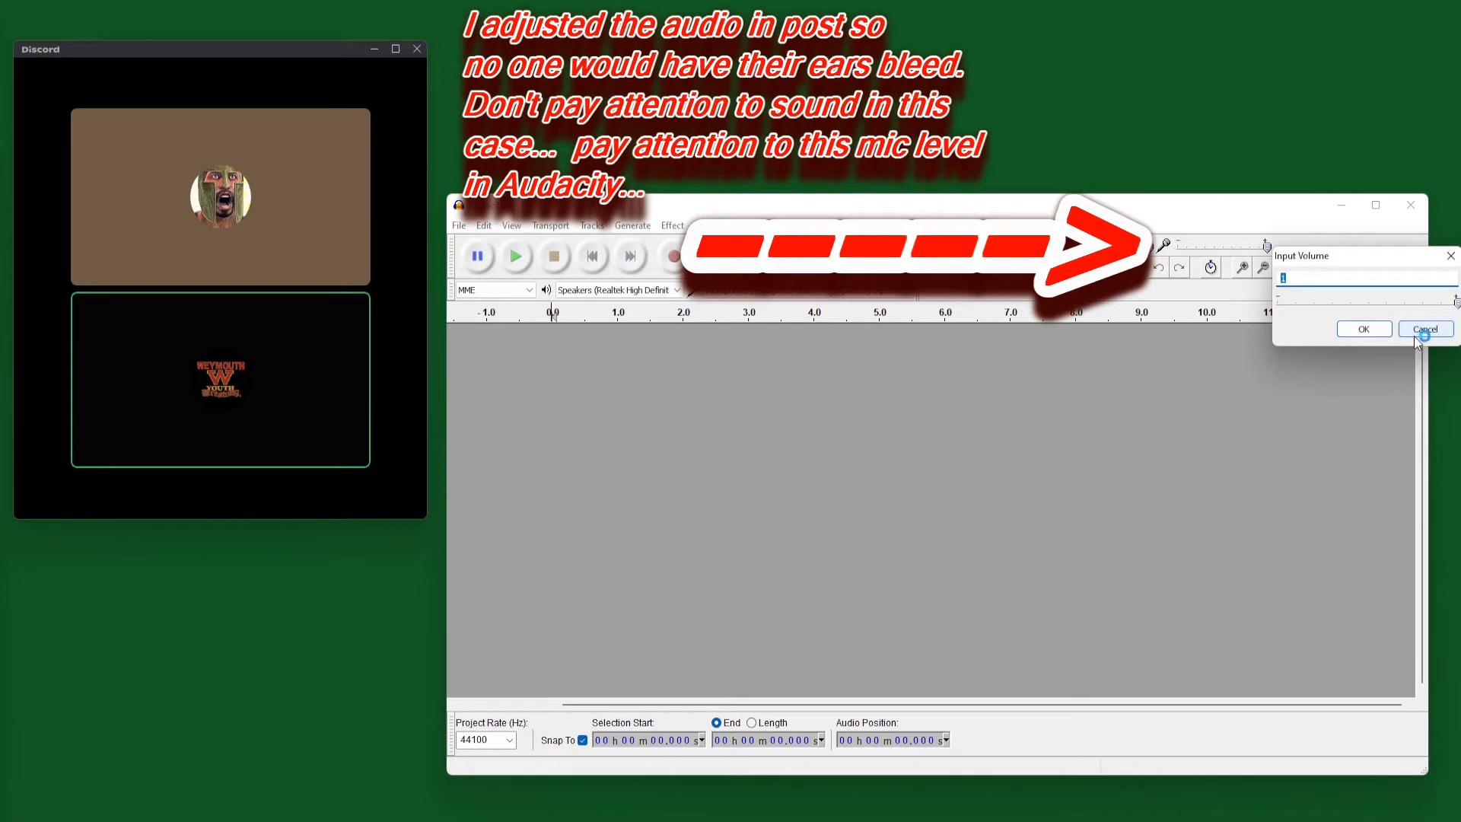
pyautogui.click(1423, 328)
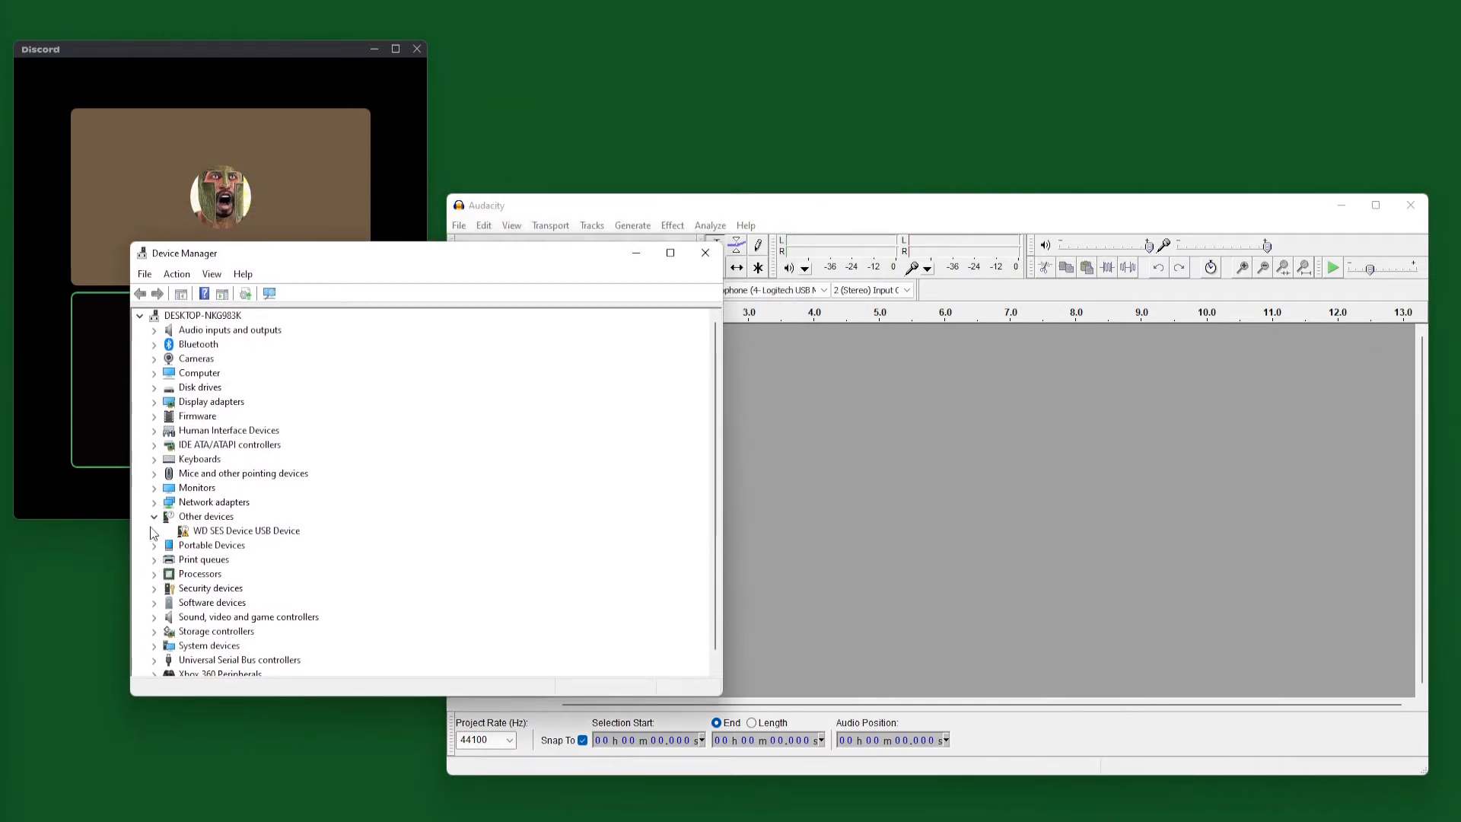
# Expand Sound, video and game controllers and Cameras, select Web Camera, then close Device Manager.
pyautogui.scroll(-3)
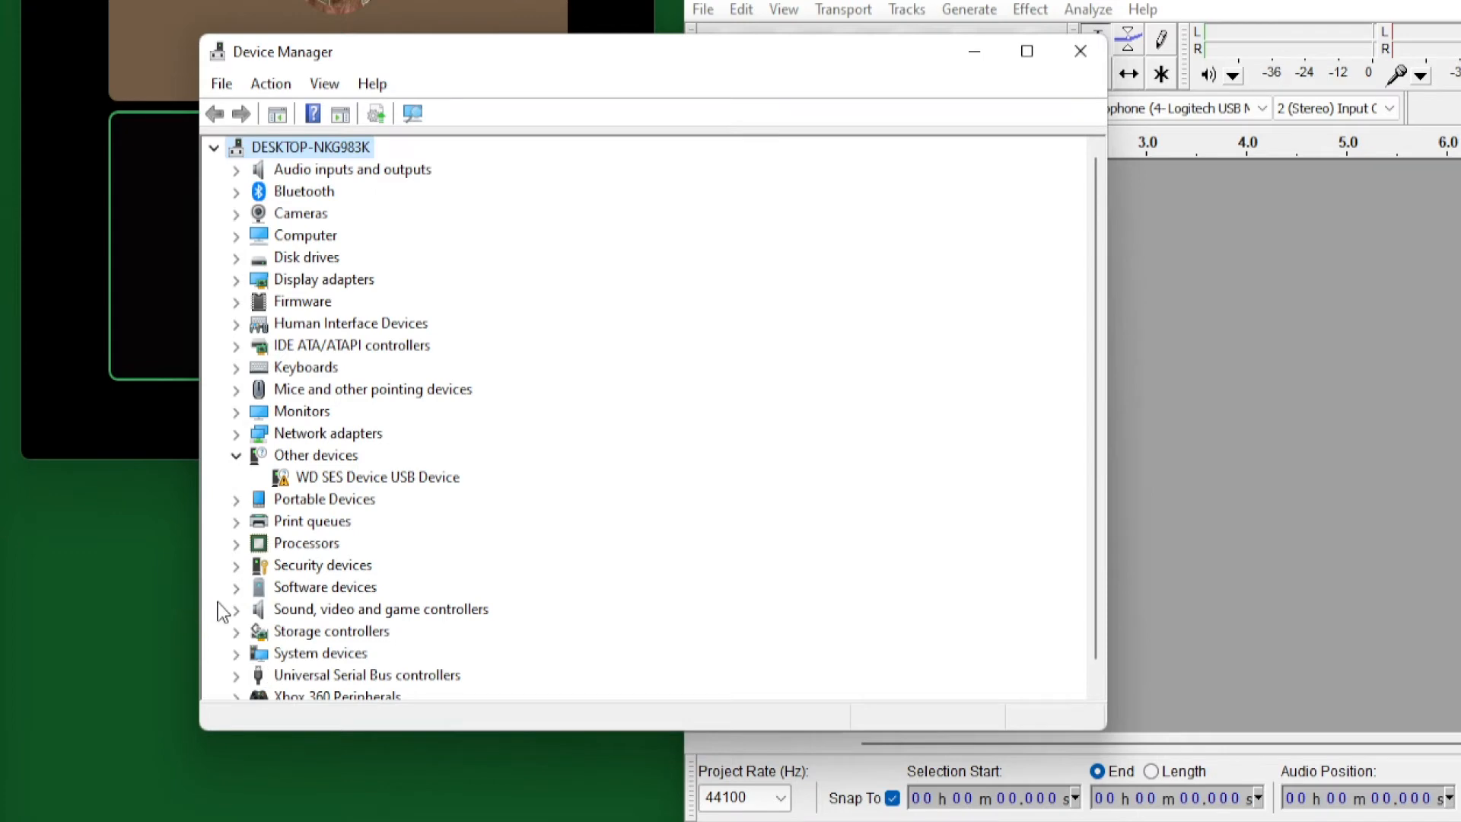
pyautogui.click(236, 609)
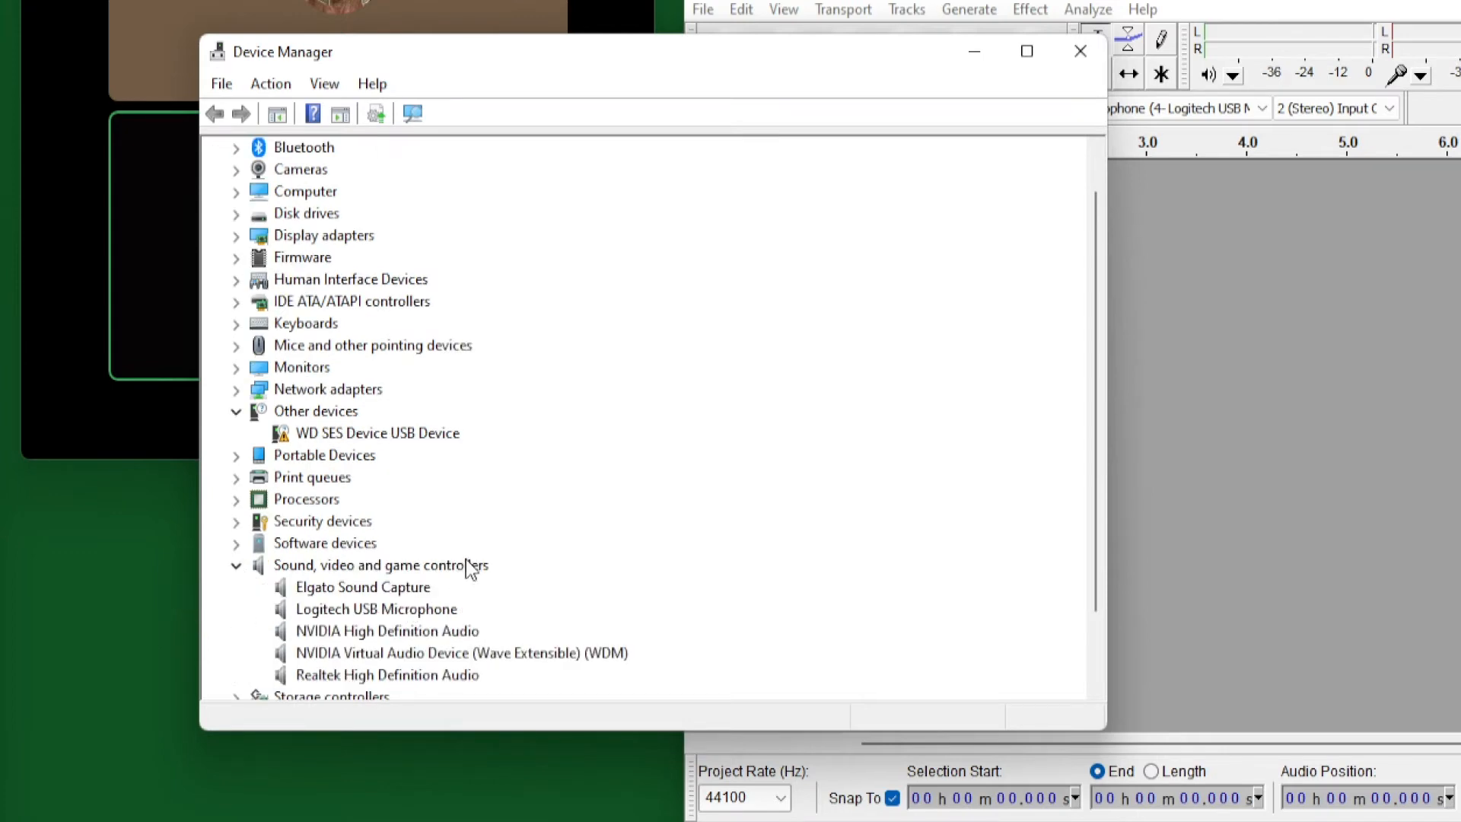
pyautogui.moveTo(396, 582)
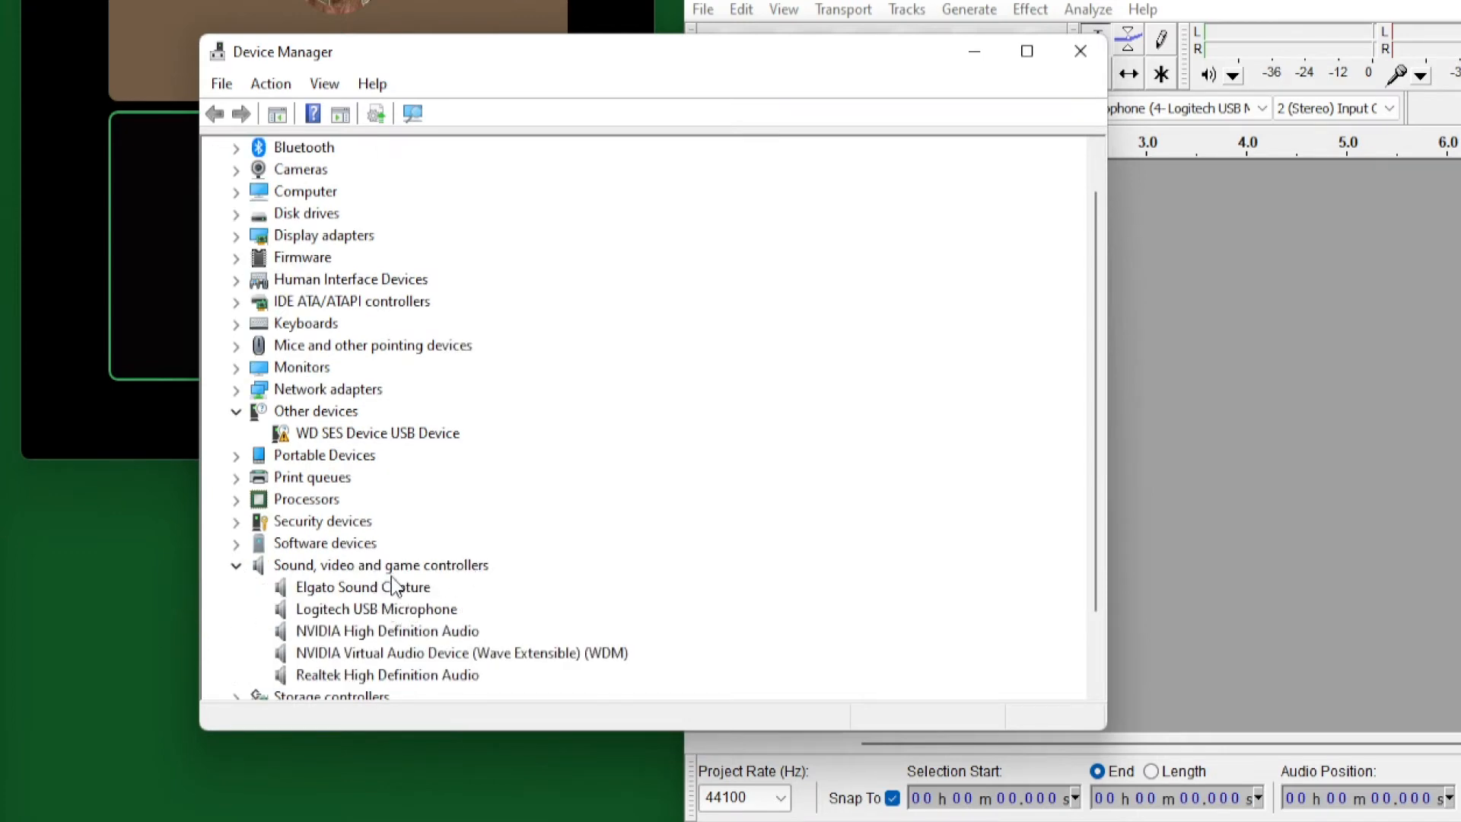
pyautogui.moveTo(407, 504)
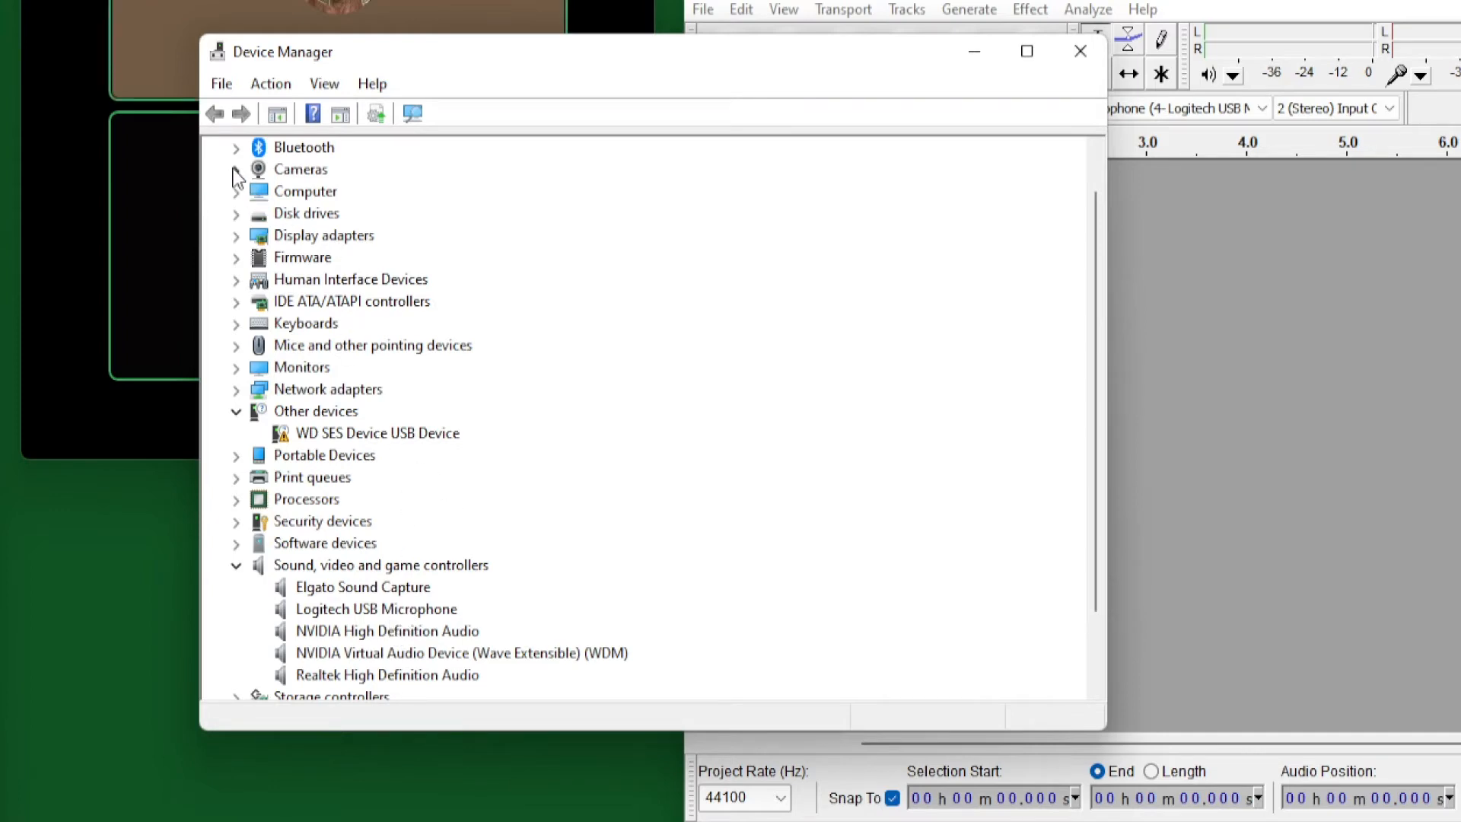
pyautogui.click(237, 170)
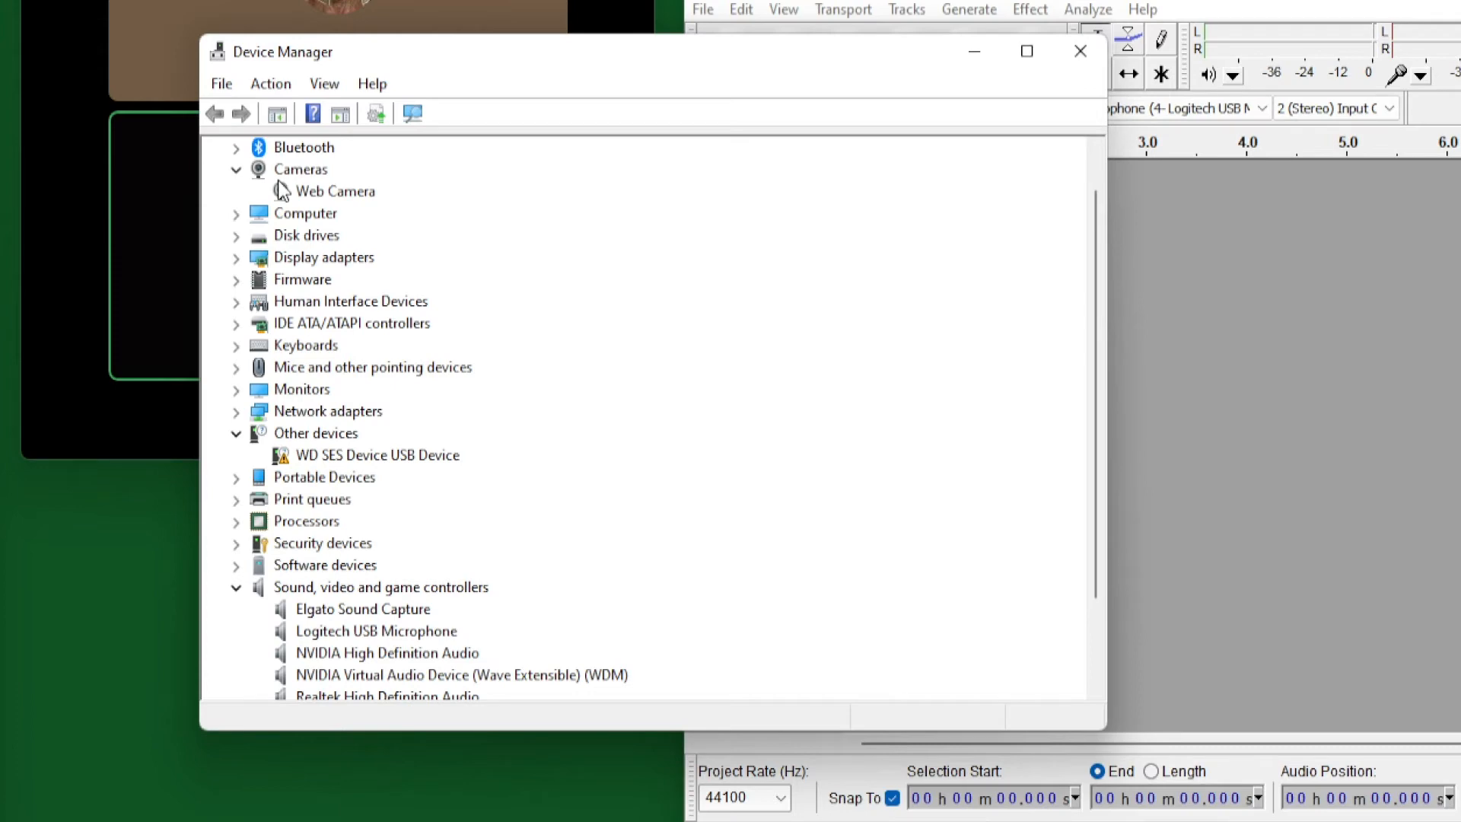
pyautogui.moveTo(354, 200)
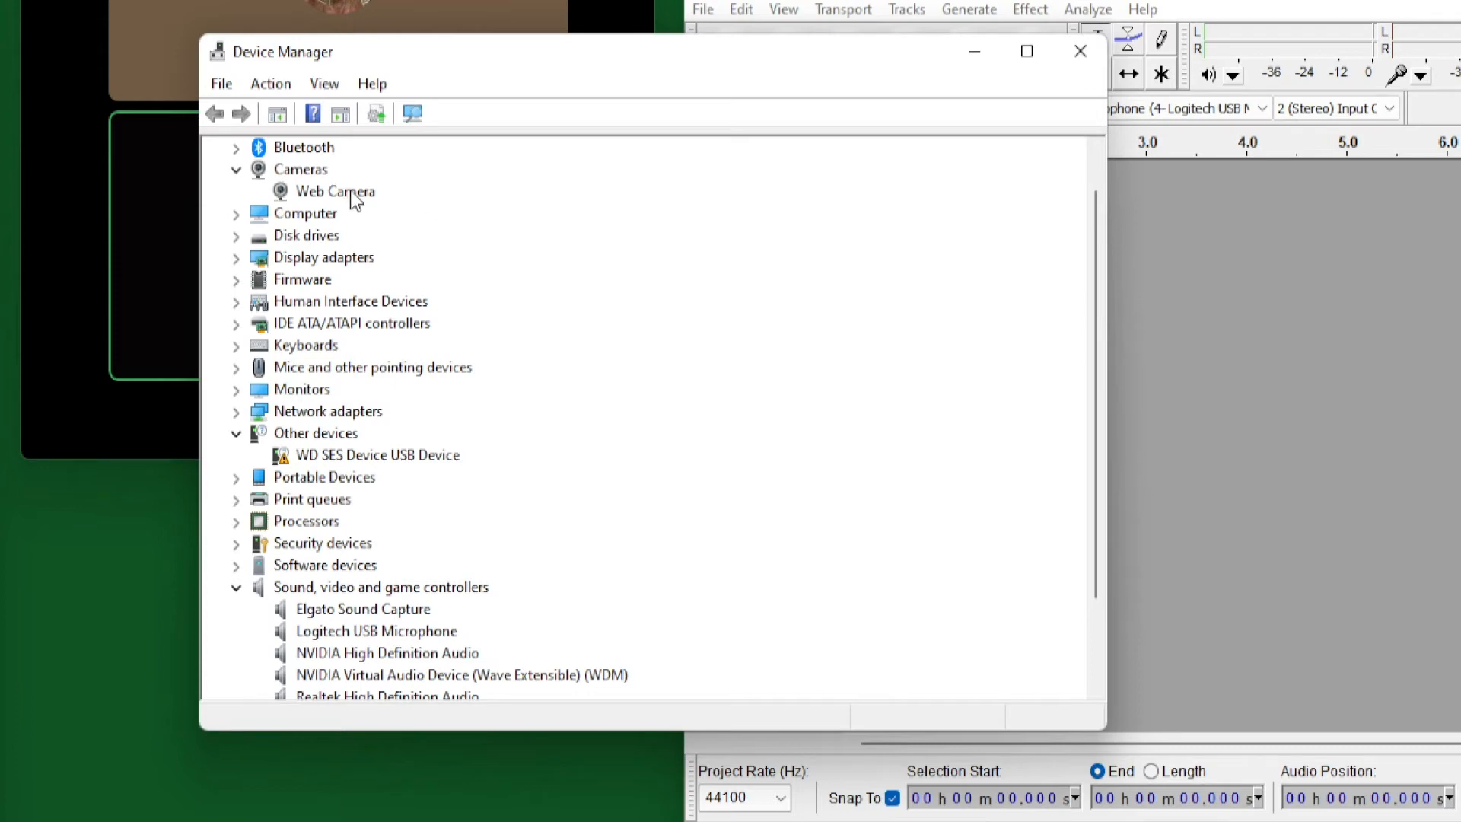
pyautogui.click(236, 169)
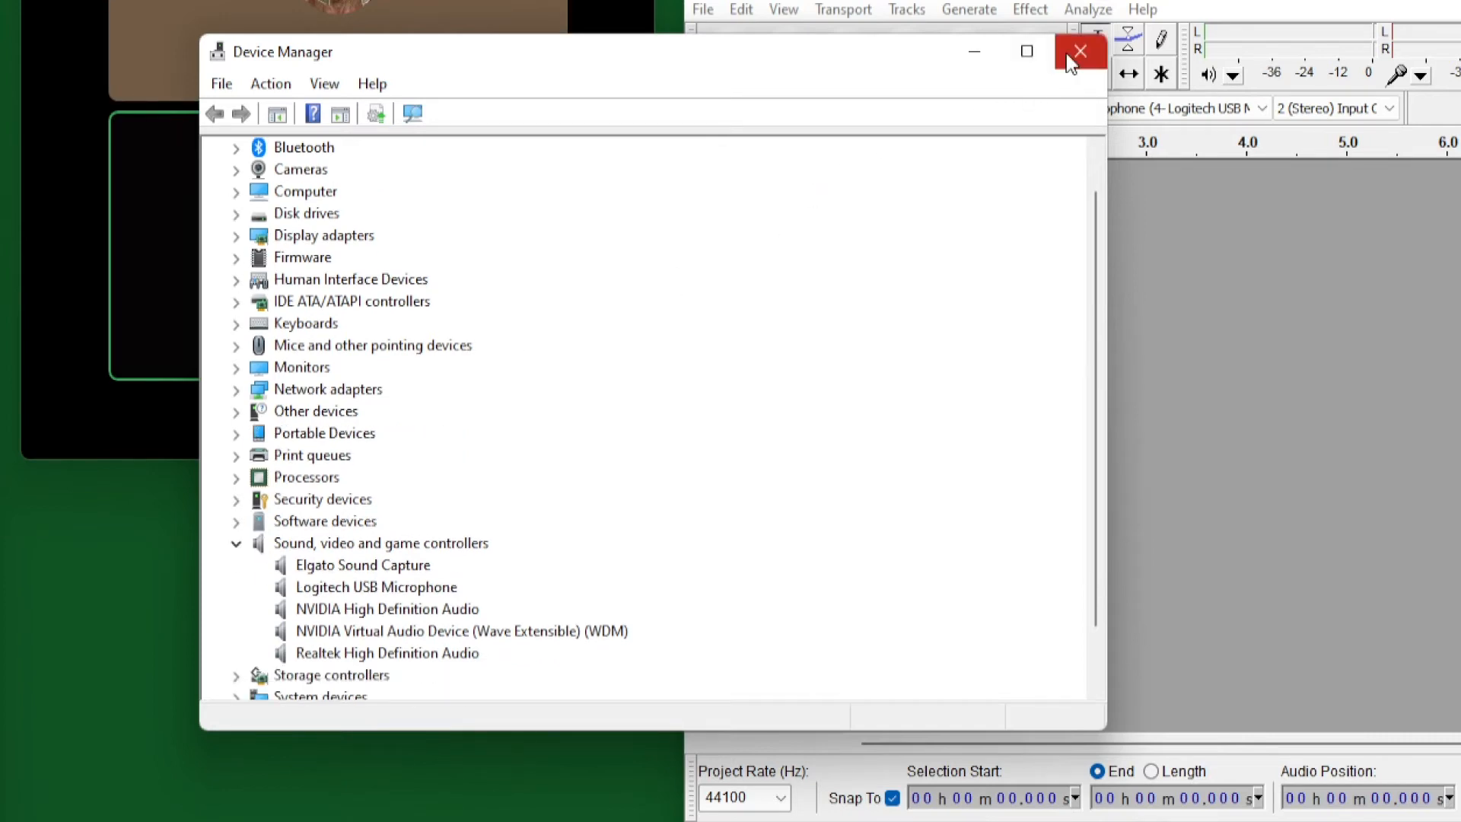
pyautogui.click(1079, 51)
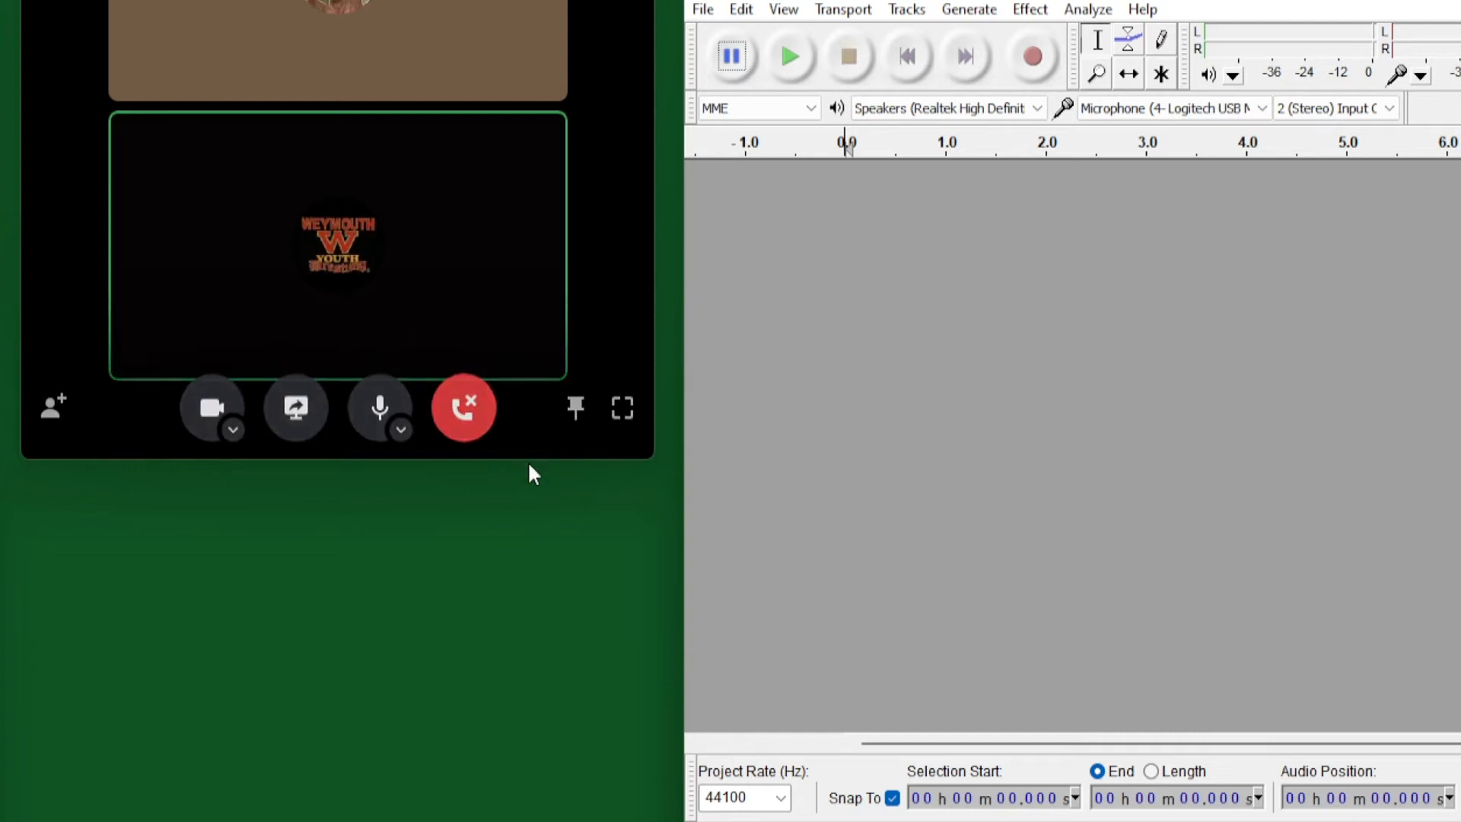
pyautogui.moveTo(464, 407)
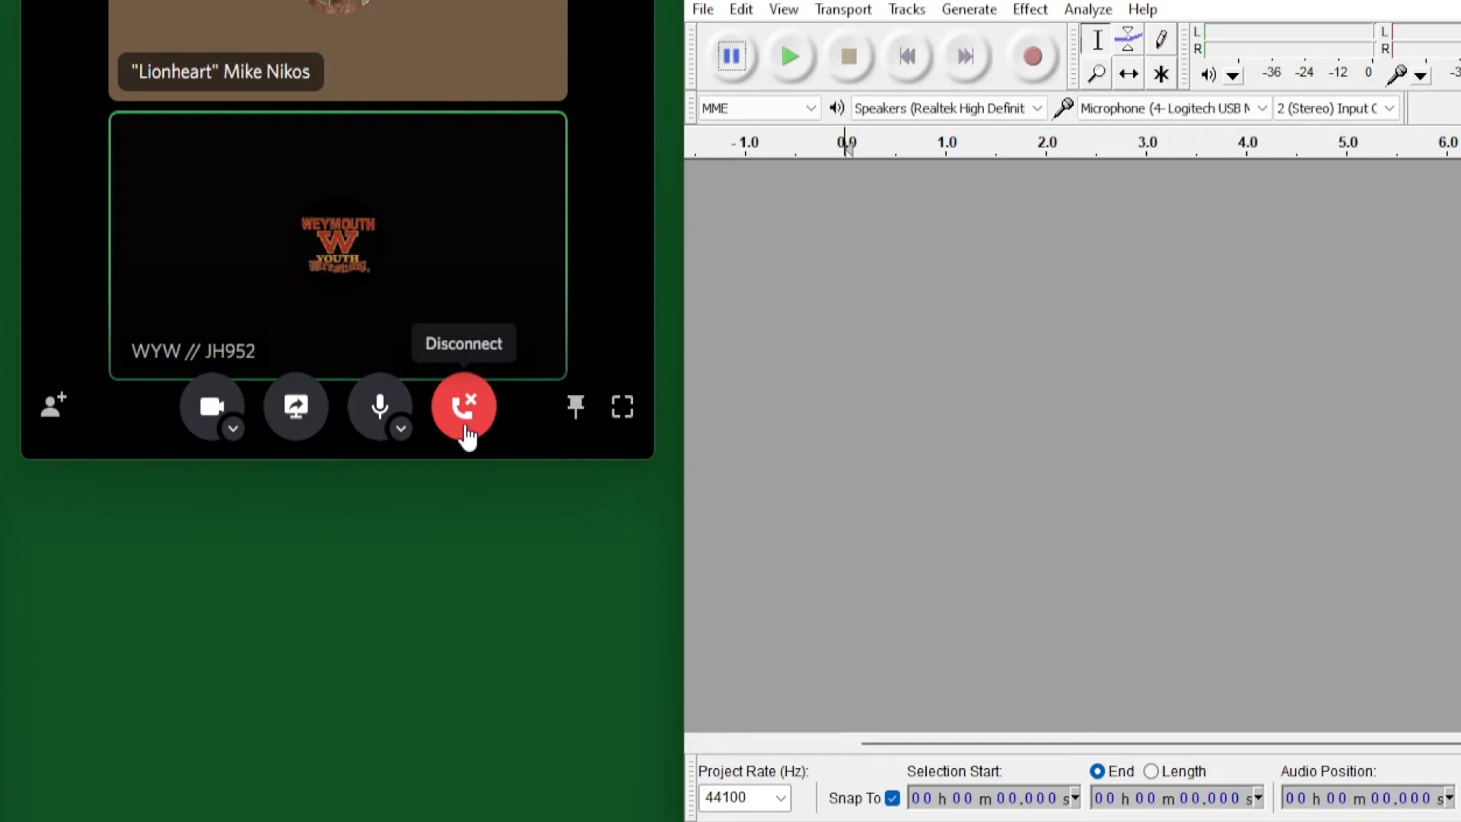
# Hang up the Discord voice call with the red Disconnect button.
pyautogui.click(464, 407)
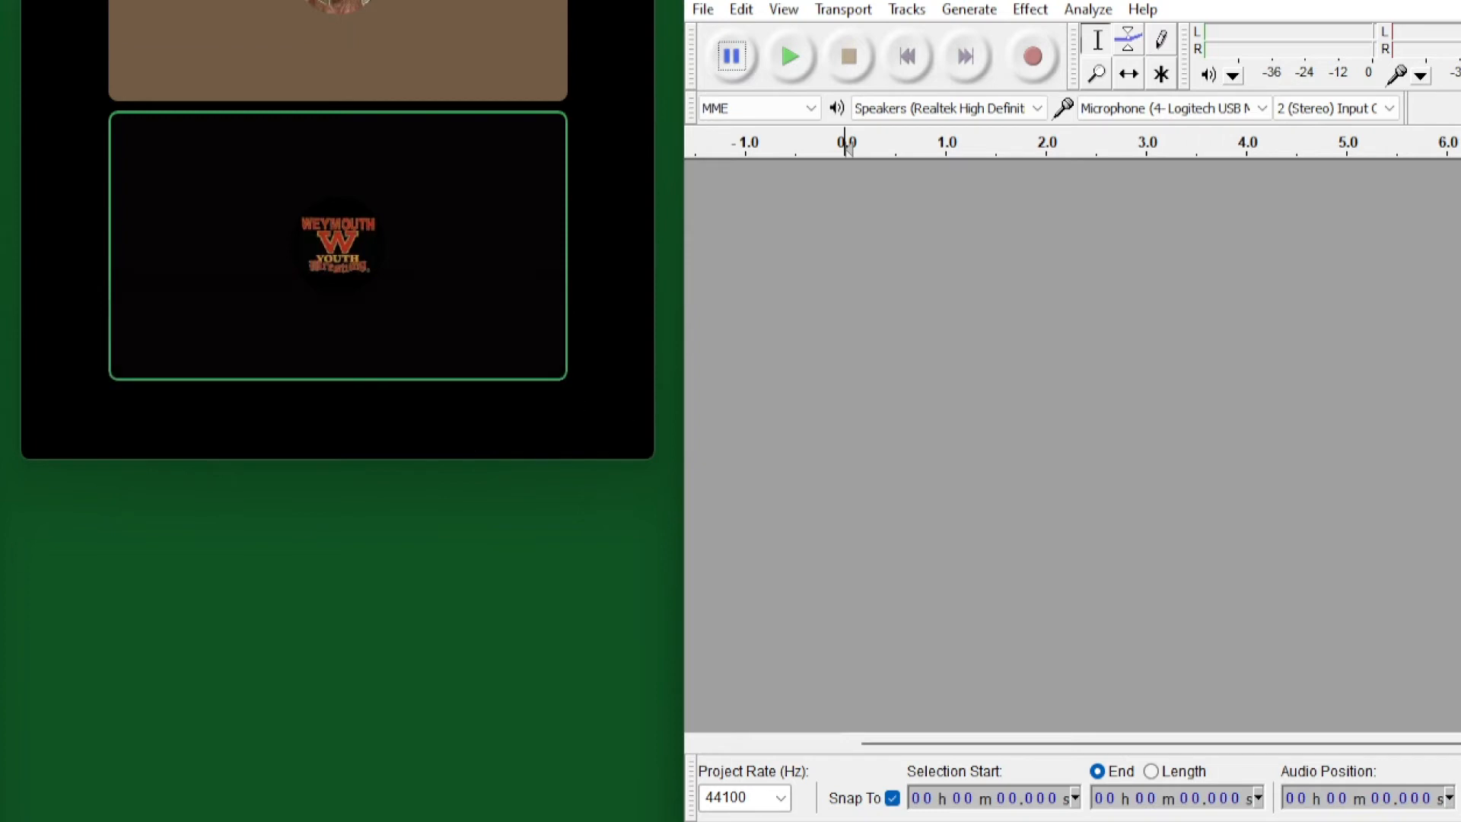